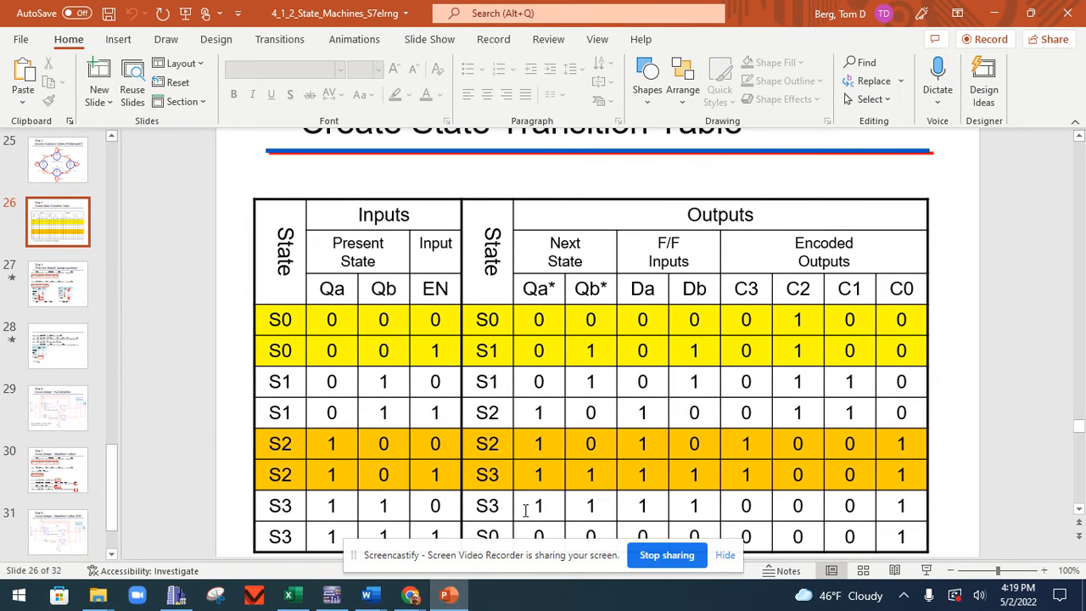
{"action": "mouse_move", "coordinate": [783, 518]}
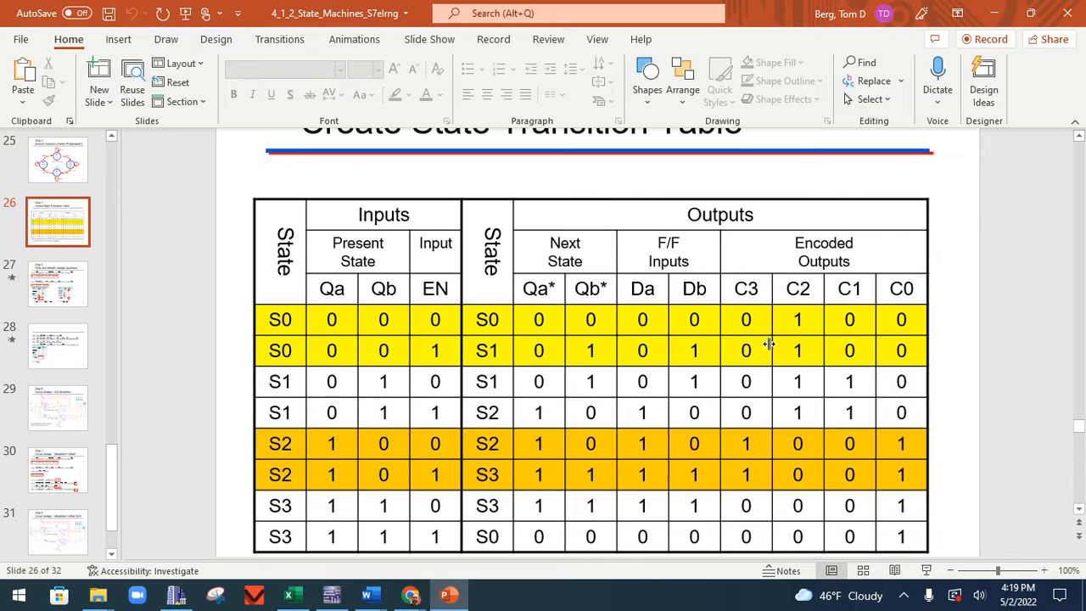
{"action": "mouse_move", "coordinate": [685, 296]}
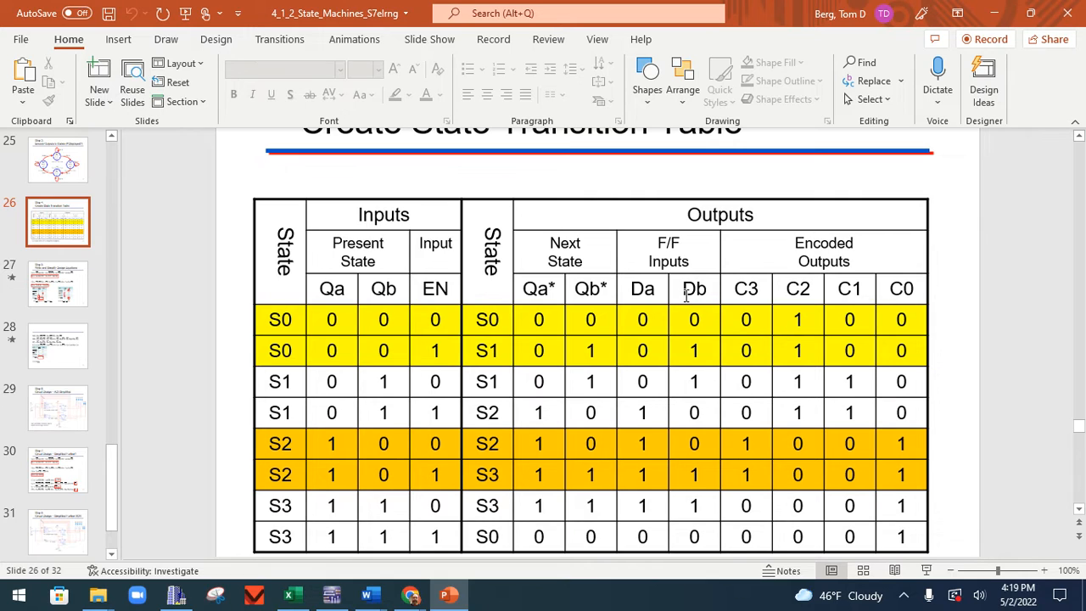
{"action": "mouse_move", "coordinate": [801, 289]}
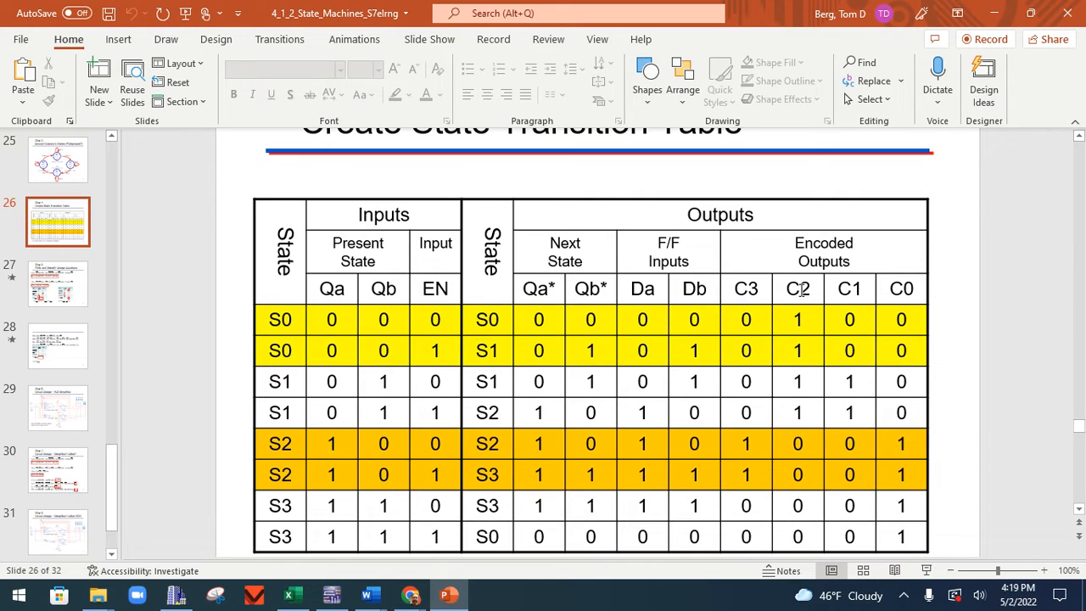
{"action": "mouse_move", "coordinate": [904, 291]}
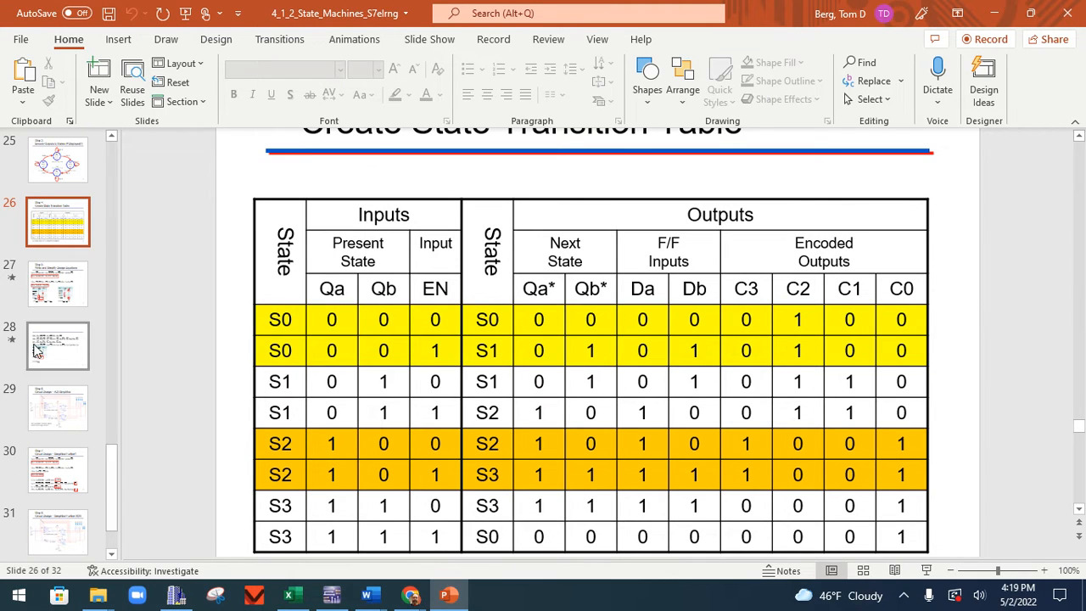
Show slide 27 and scroll down to the simplified Da and Db Karnaugh map results
{"action": "left_click", "coordinate": [58, 283]}
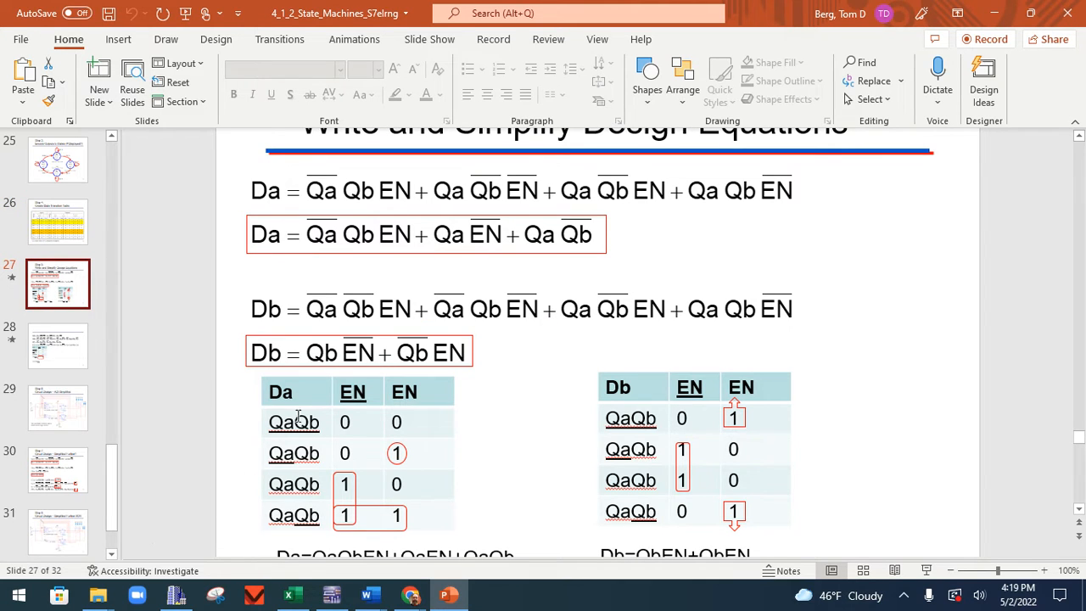
{"action": "mouse_move", "coordinate": [325, 423]}
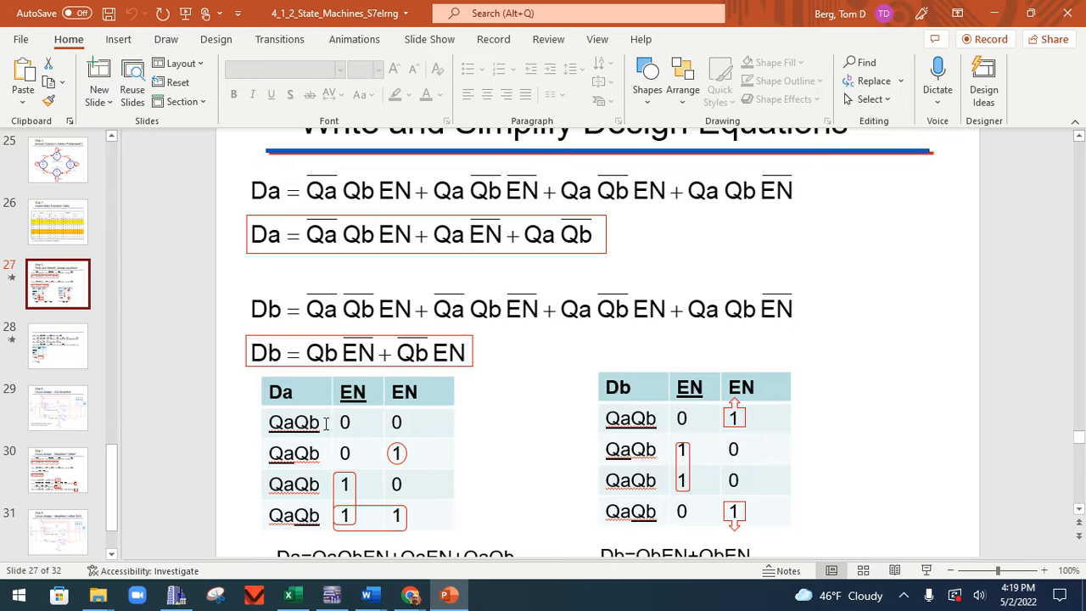
{"action": "scroll", "scroll_direction": "down", "scroll_amount": 3}
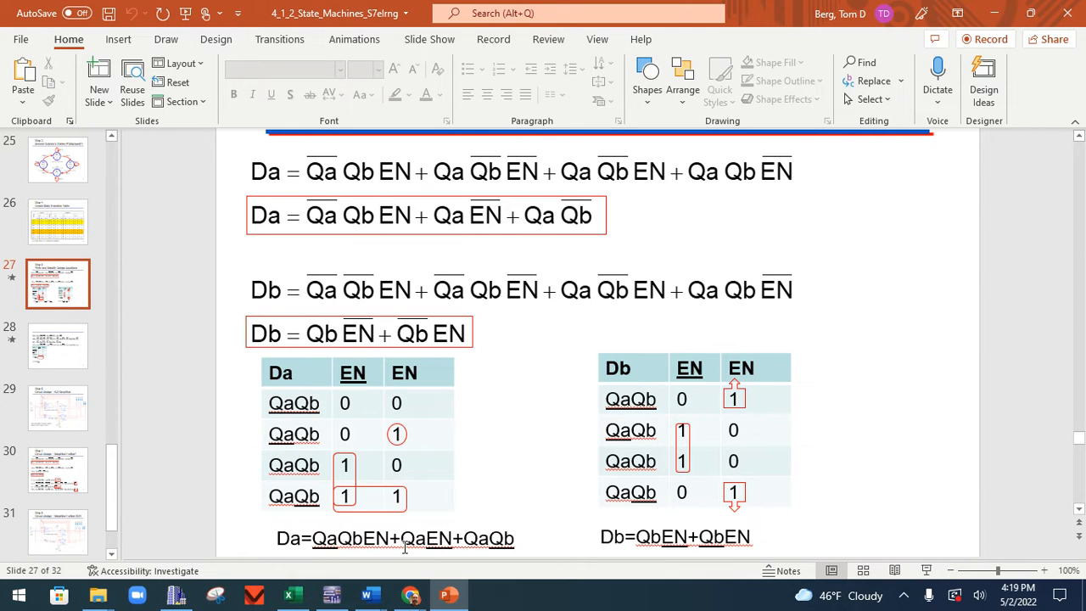
{"action": "mouse_move", "coordinate": [448, 546]}
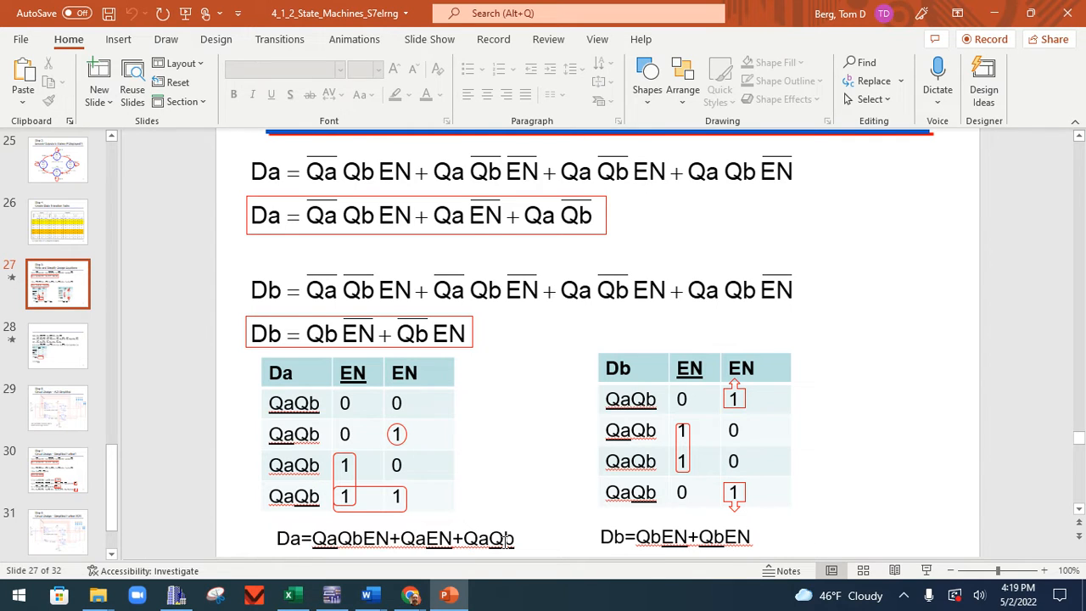
{"action": "mouse_move", "coordinate": [403, 435]}
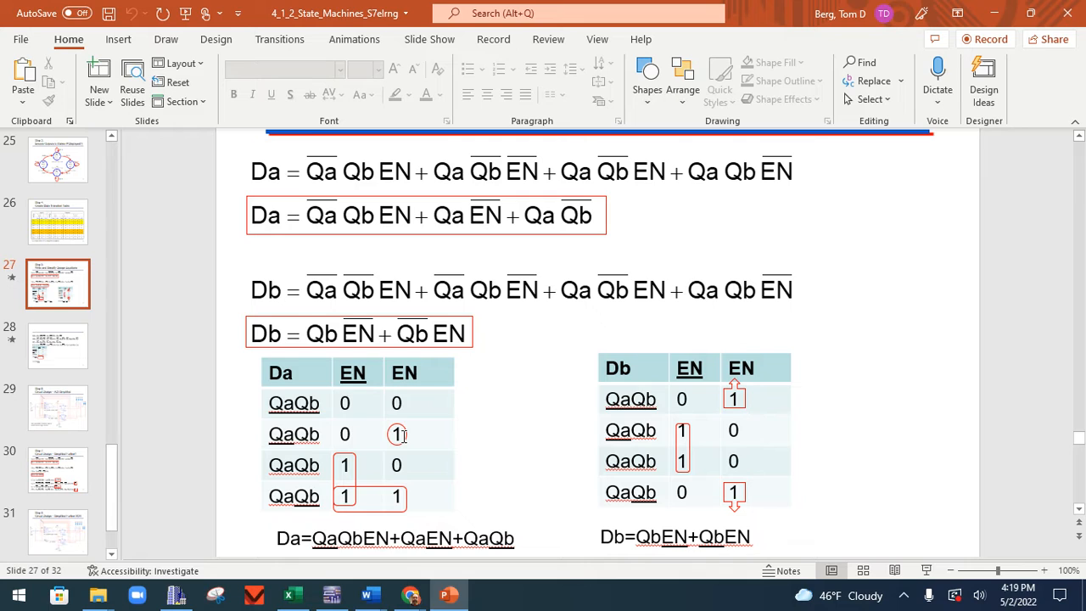
{"action": "mouse_move", "coordinate": [351, 466]}
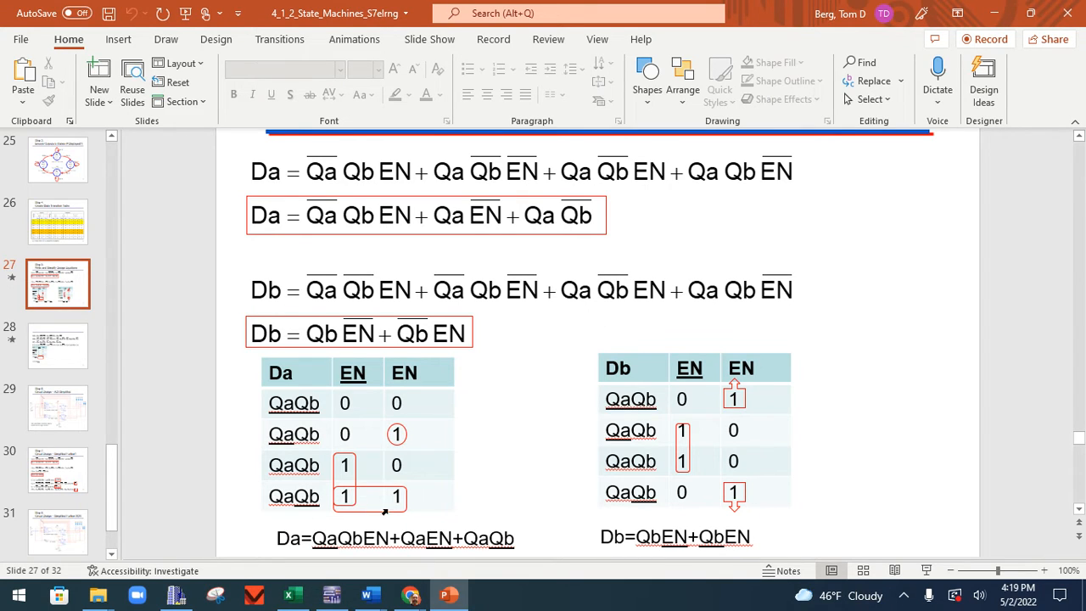
{"action": "mouse_move", "coordinate": [463, 562]}
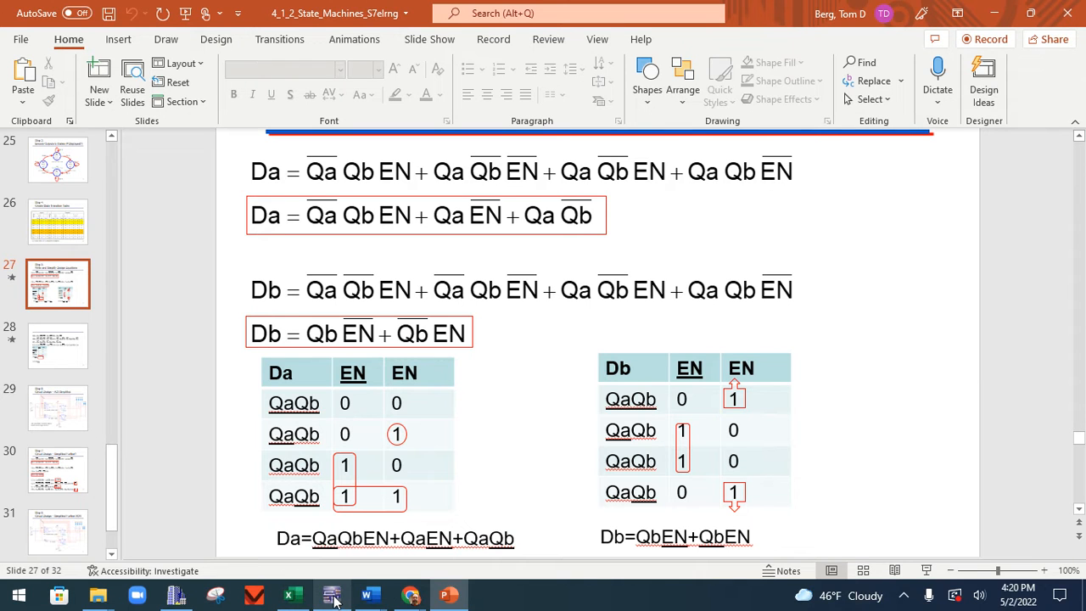
Switch to Multisim and view the state mach1 schematic with two 74LS74N flip-flops and a clock
{"action": "left_click", "coordinate": [331, 594]}
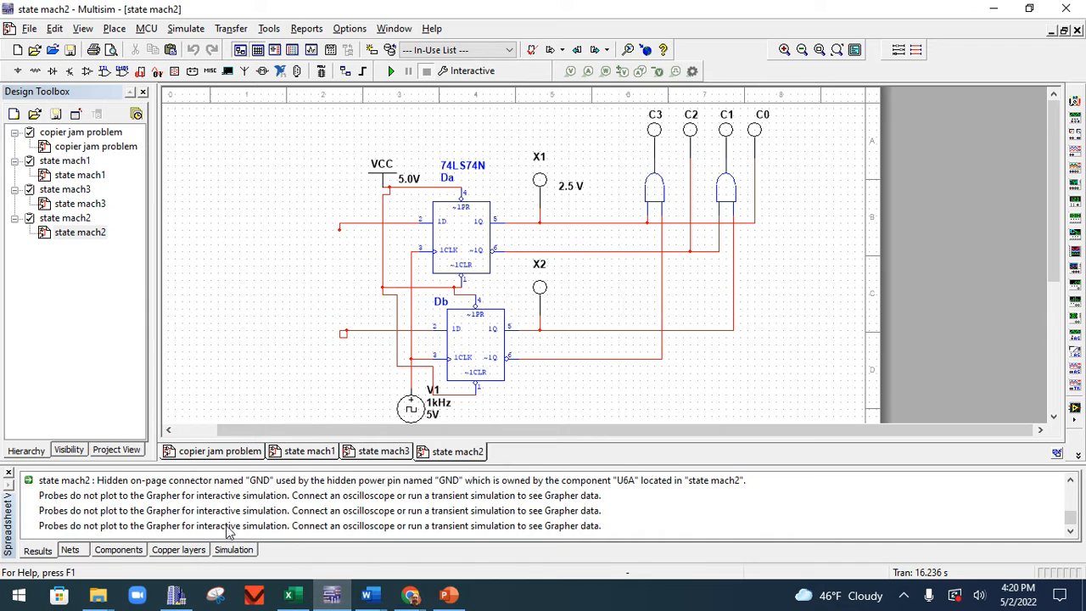
{"action": "left_click", "coordinate": [309, 451]}
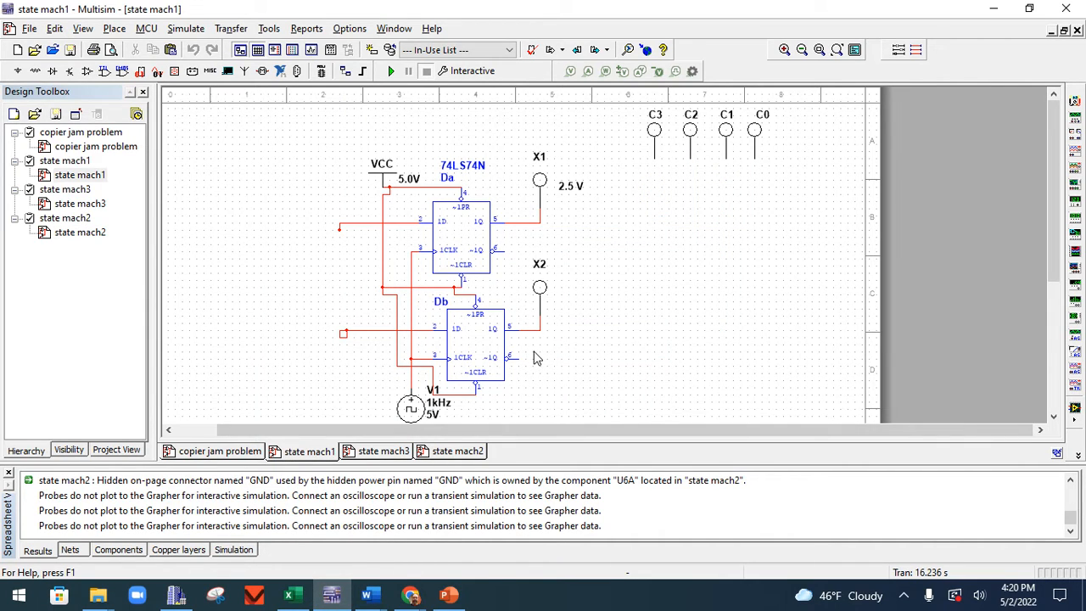
{"action": "mouse_move", "coordinate": [429, 427]}
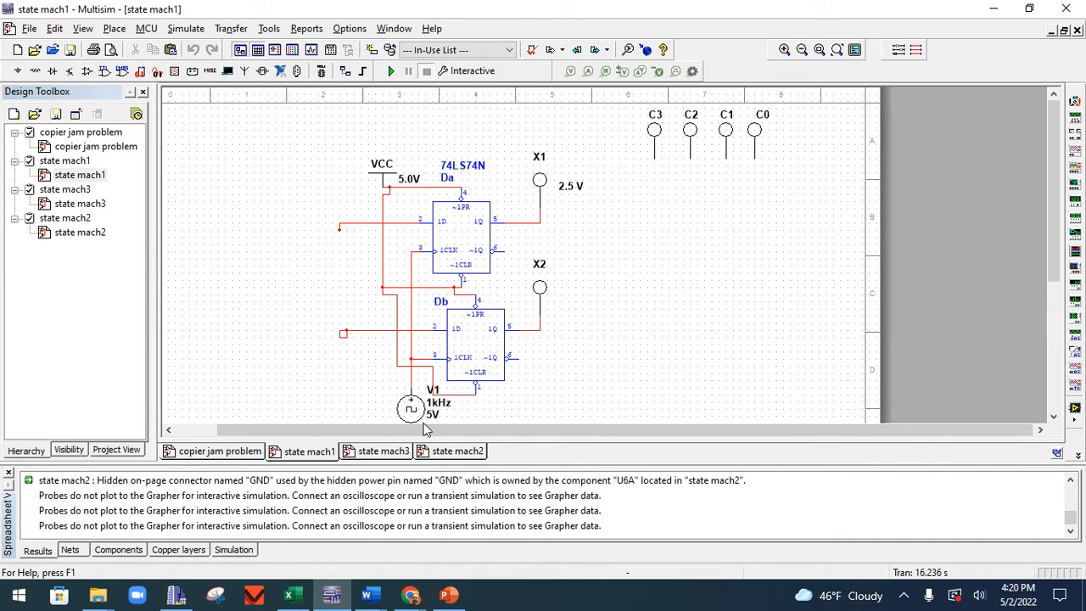
{"action": "mouse_move", "coordinate": [461, 384]}
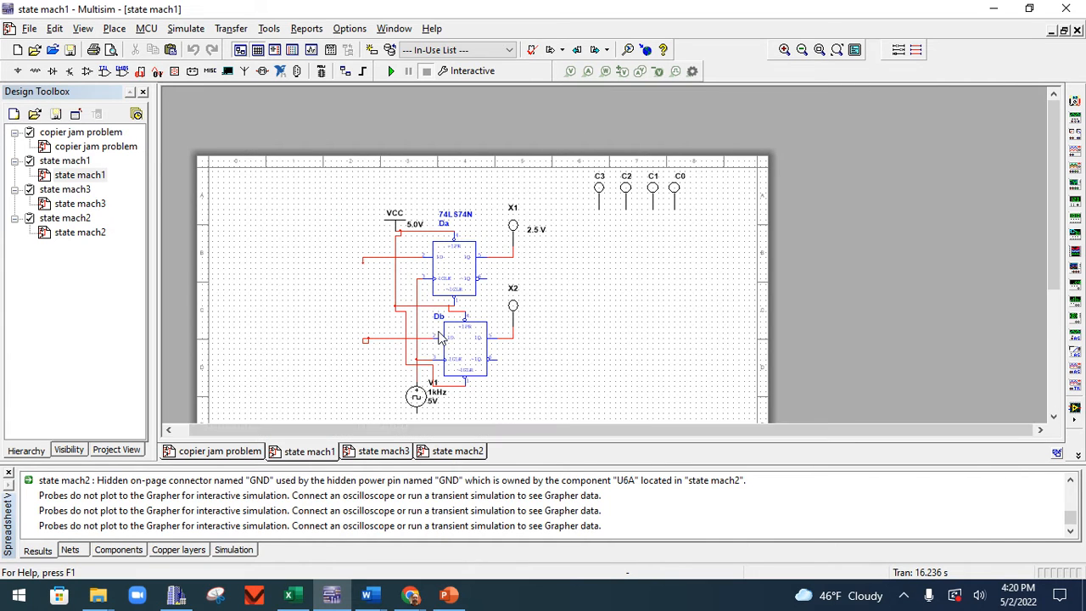
{"action": "right_click", "coordinate": [440, 338]}
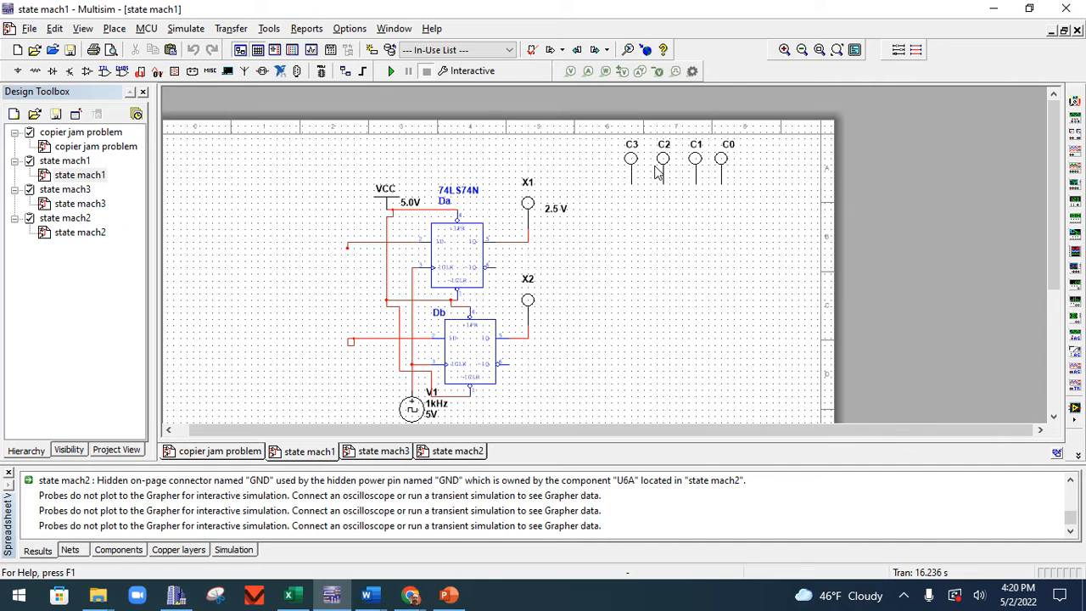
{"action": "mouse_move", "coordinate": [713, 161]}
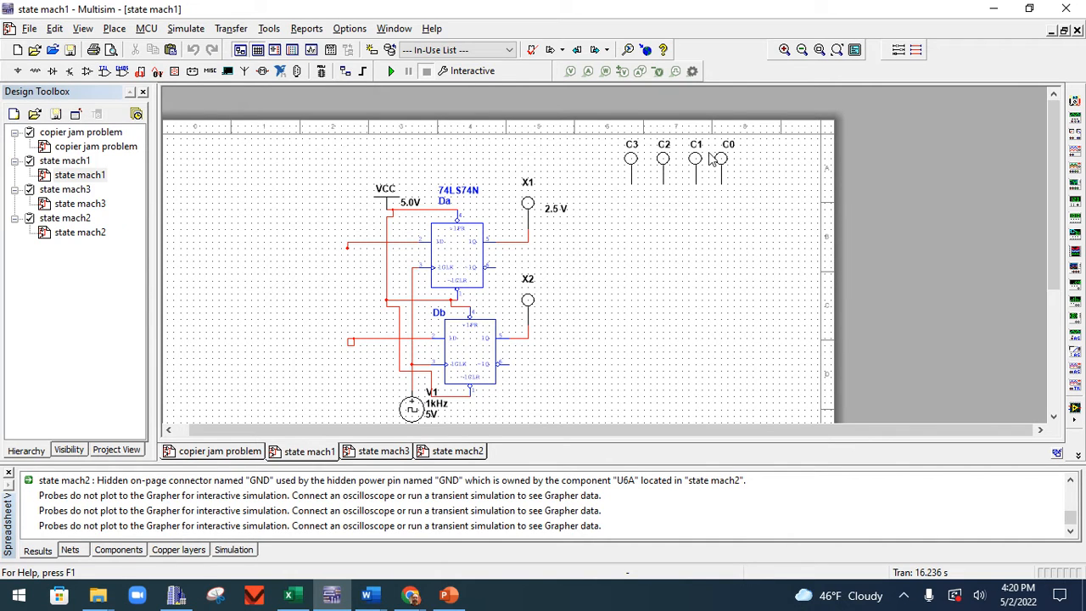
{"action": "mouse_move", "coordinate": [709, 172]}
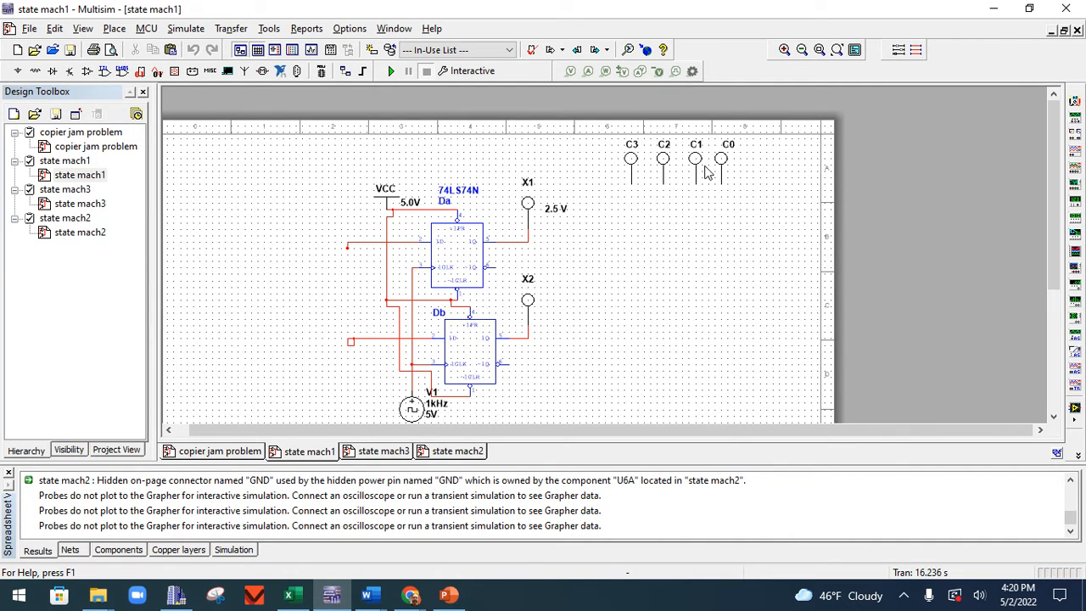
{"action": "mouse_move", "coordinate": [619, 181]}
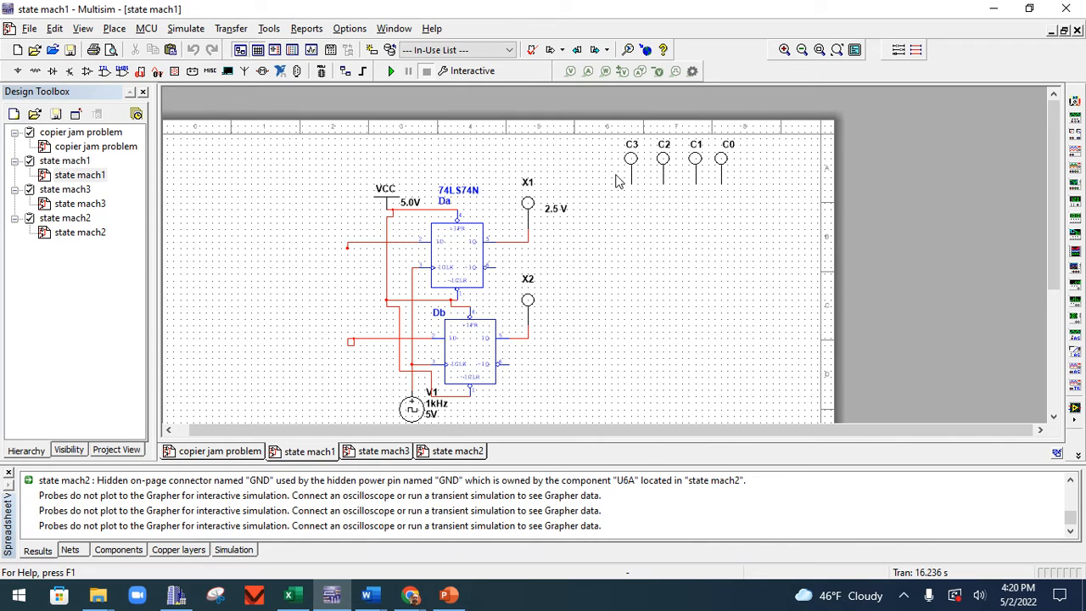
{"action": "mouse_move", "coordinate": [520, 286]}
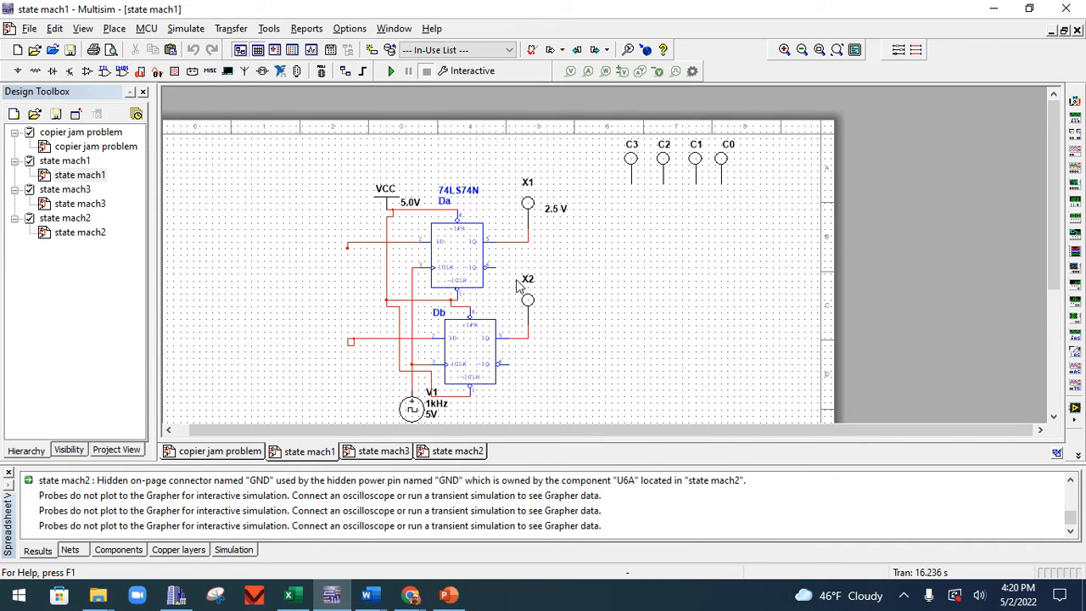
{"action": "mouse_move", "coordinate": [469, 389]}
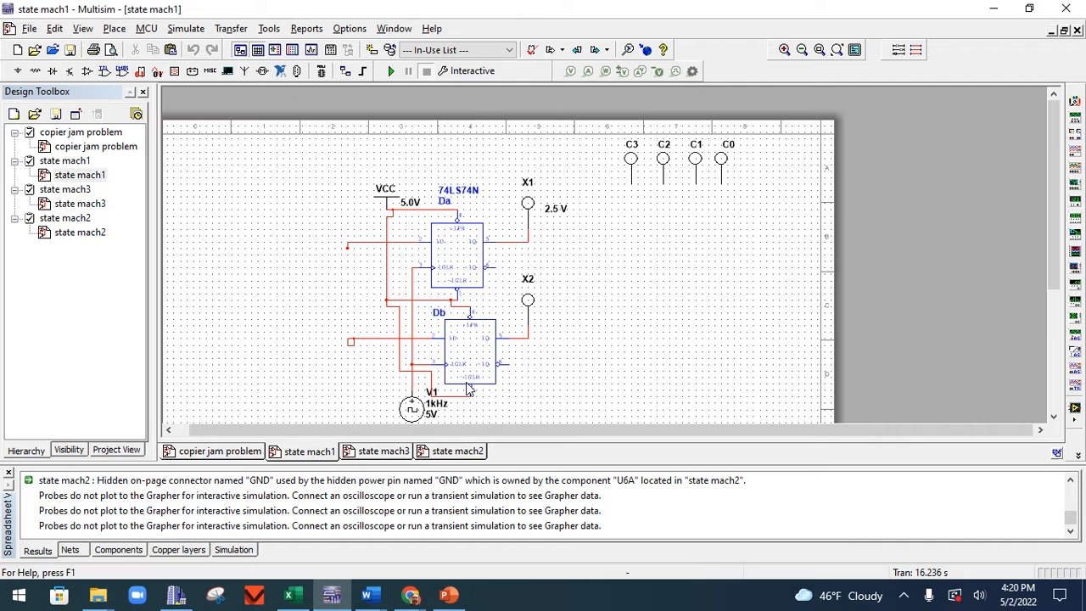
{"action": "mouse_move", "coordinate": [464, 461]}
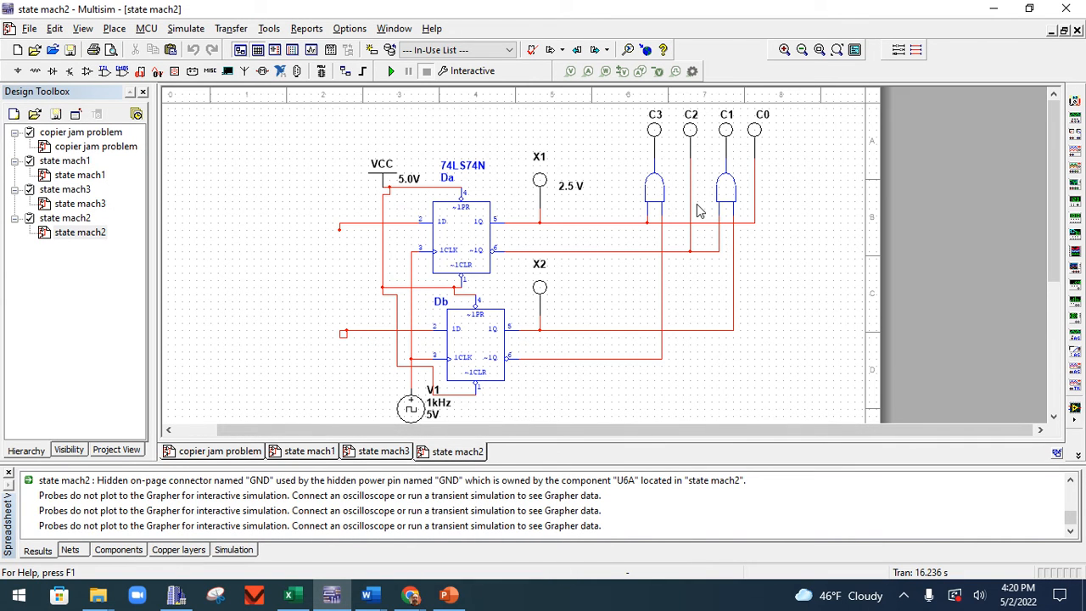
{"action": "mouse_move", "coordinate": [721, 131]}
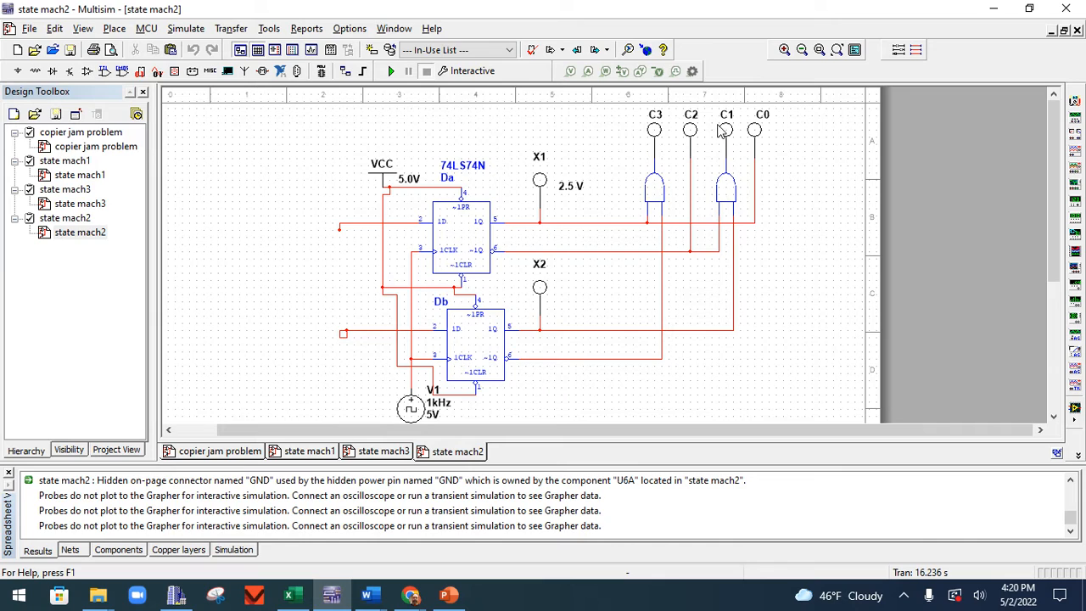
{"action": "mouse_move", "coordinate": [733, 308]}
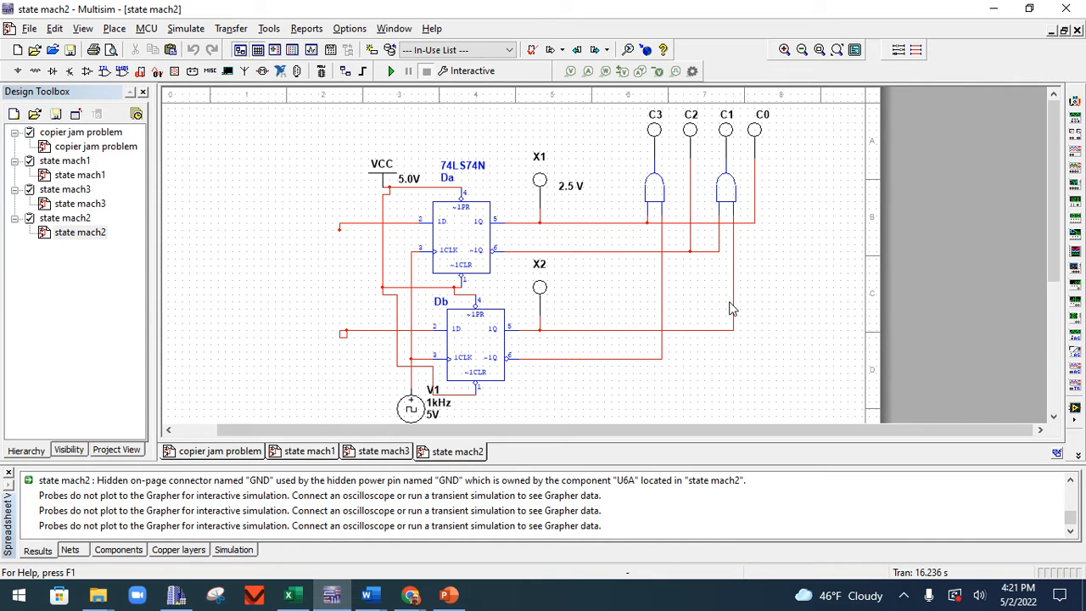
{"action": "mouse_move", "coordinate": [695, 280]}
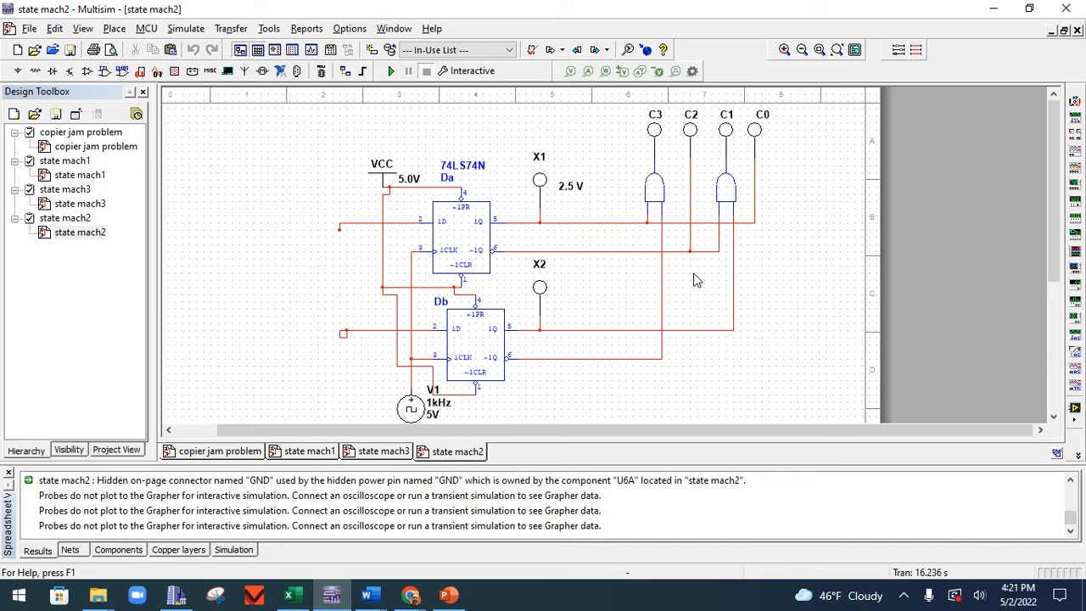
{"action": "mouse_move", "coordinate": [684, 254]}
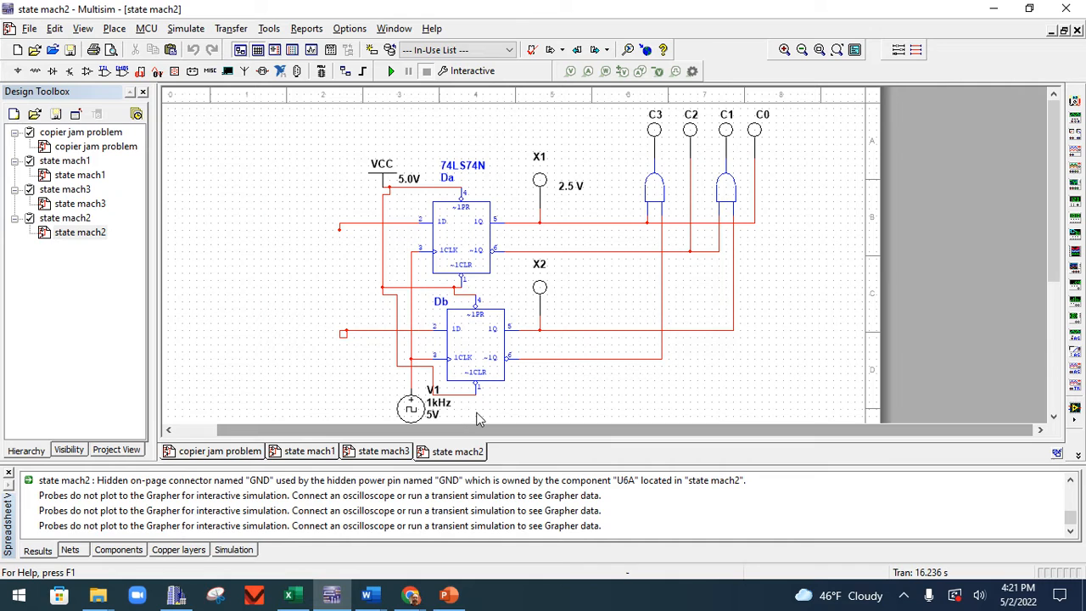
Switch to the next sheet tab showing full gate logic, switch S1 and a 2 Hz clock
{"action": "left_click", "coordinate": [382, 451]}
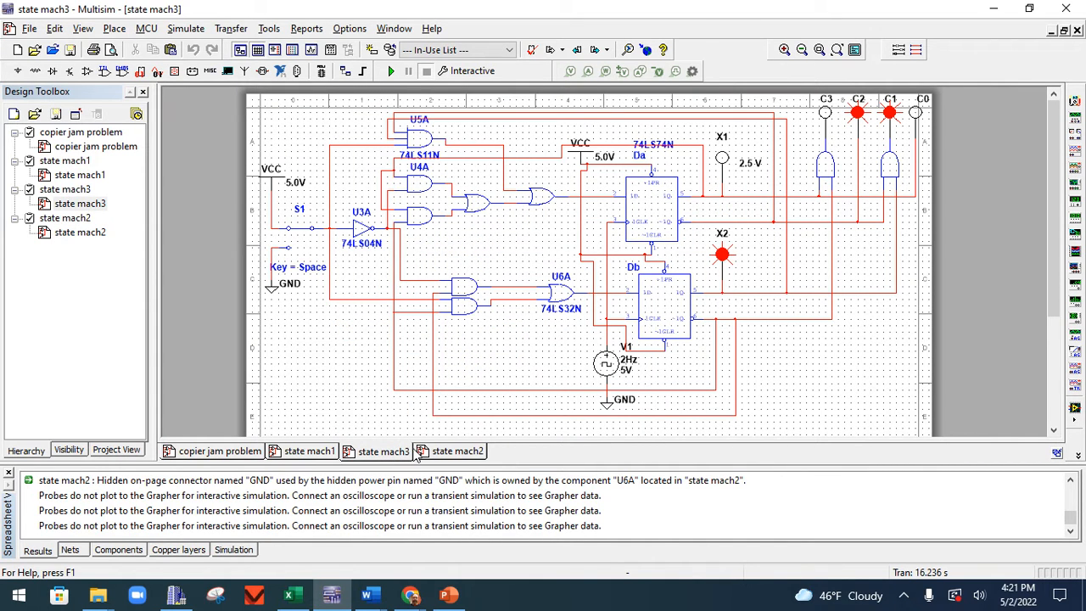
{"action": "mouse_move", "coordinate": [496, 216]}
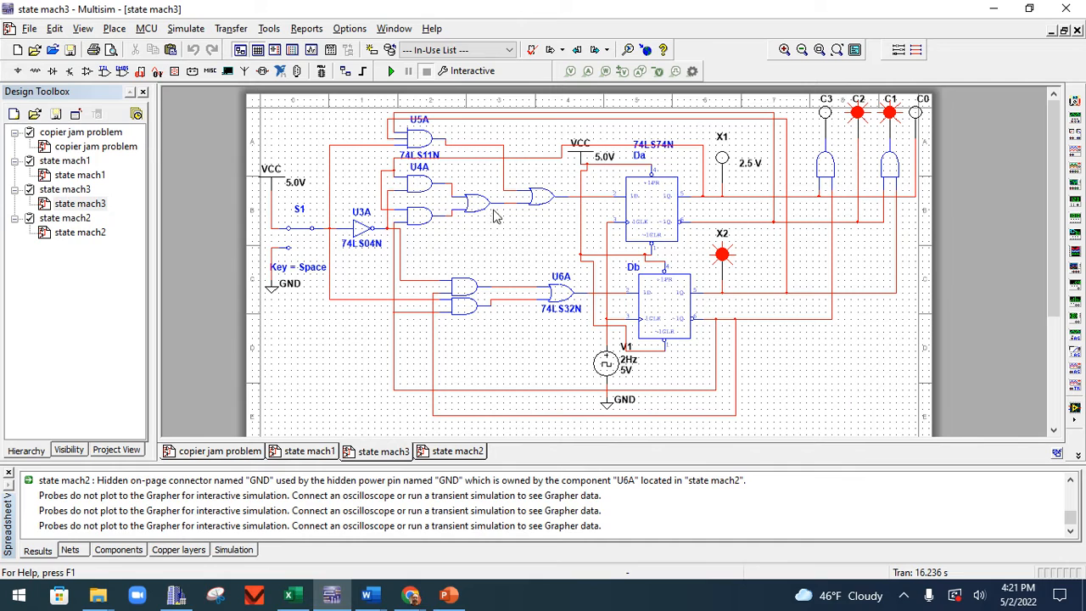
{"action": "mouse_move", "coordinate": [471, 246]}
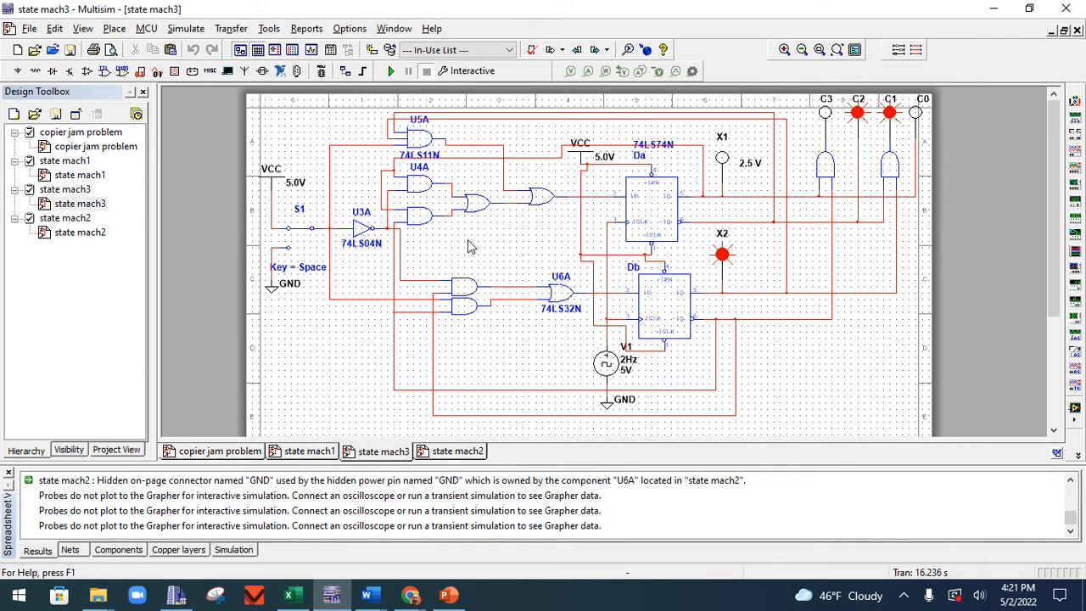
{"action": "mouse_move", "coordinate": [485, 244]}
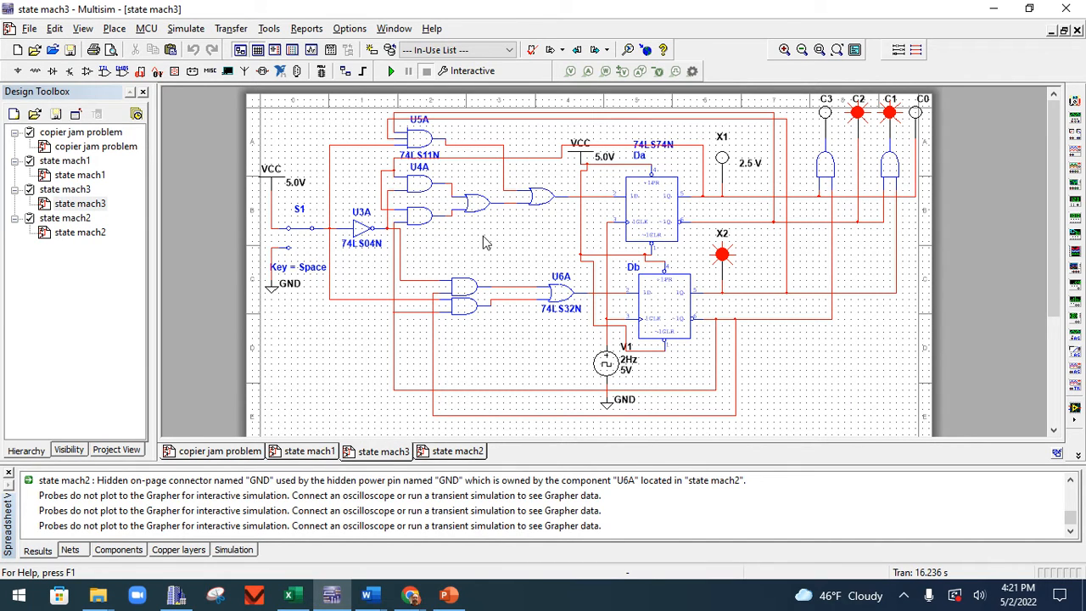
{"action": "mouse_move", "coordinate": [569, 205]}
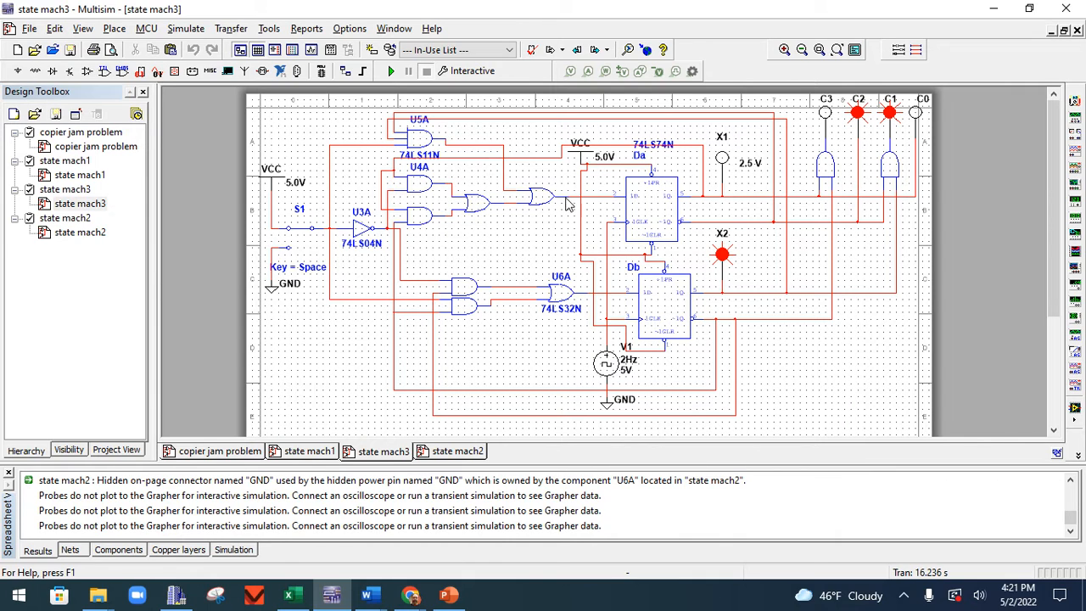
{"action": "mouse_move", "coordinate": [757, 142]}
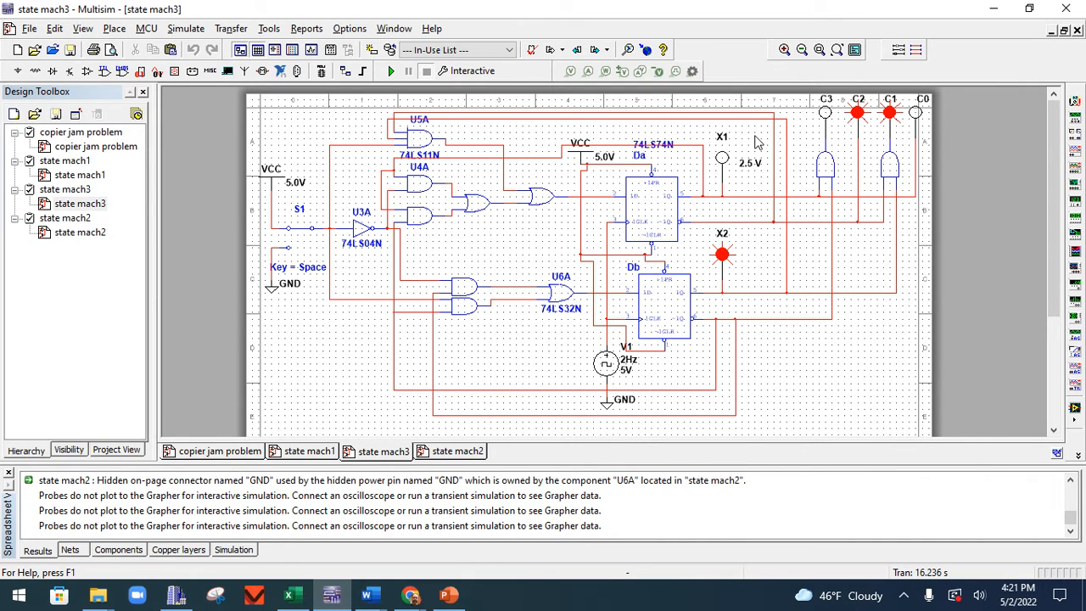
{"action": "mouse_move", "coordinate": [727, 151]}
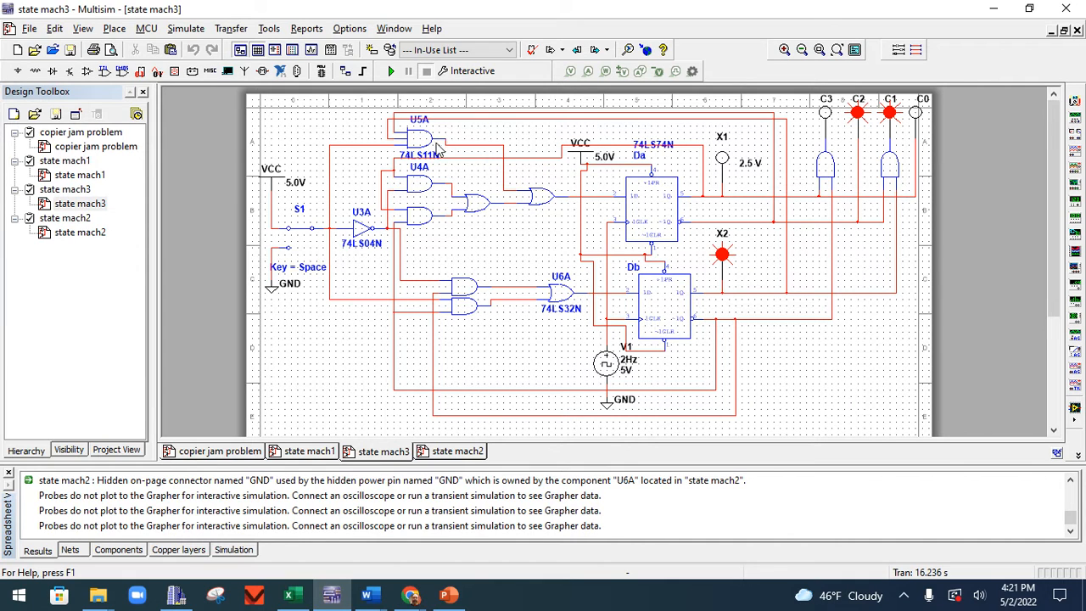
{"action": "mouse_move", "coordinate": [448, 215]}
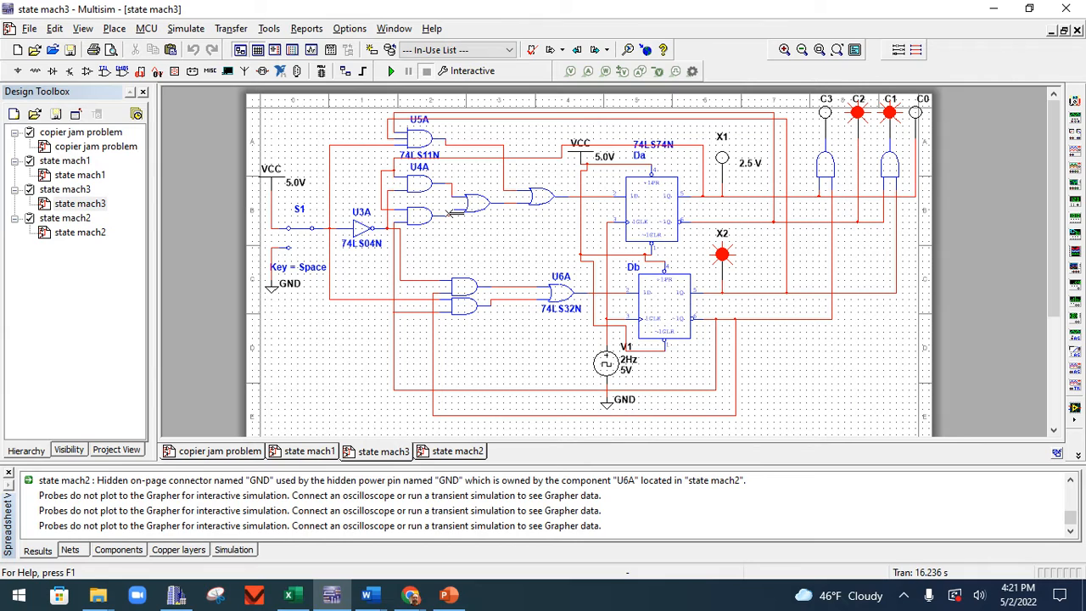
{"action": "mouse_move", "coordinate": [500, 281]}
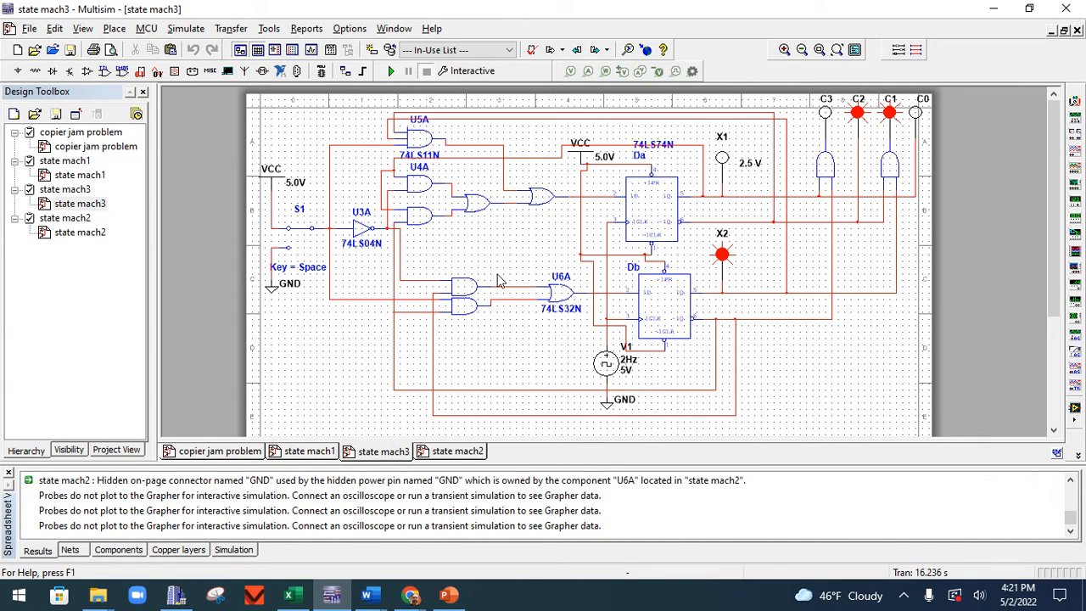
{"action": "mouse_move", "coordinate": [640, 207]}
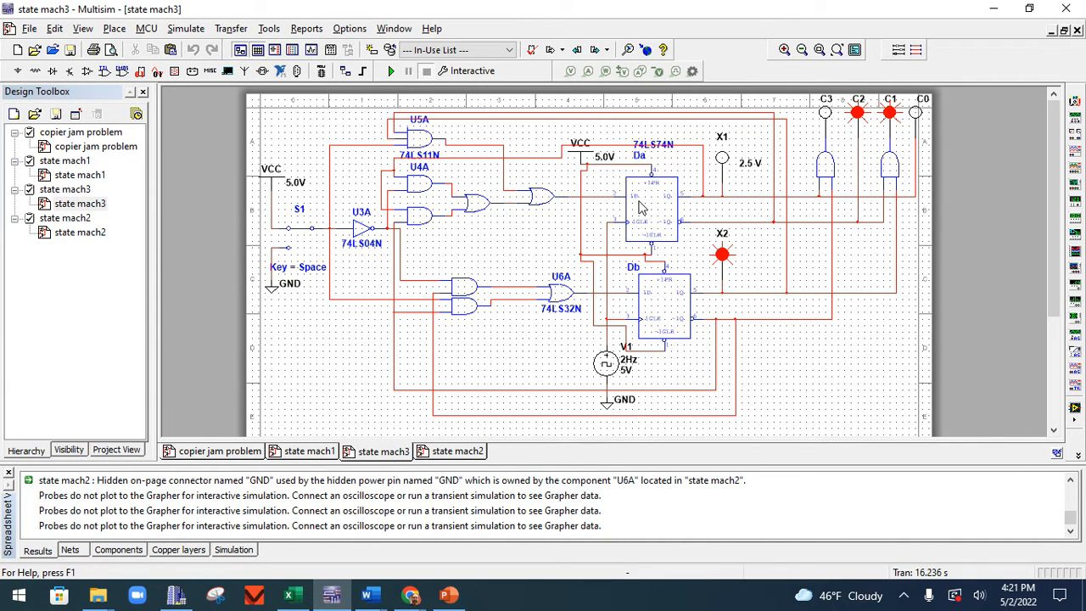
{"action": "mouse_move", "coordinate": [641, 212]}
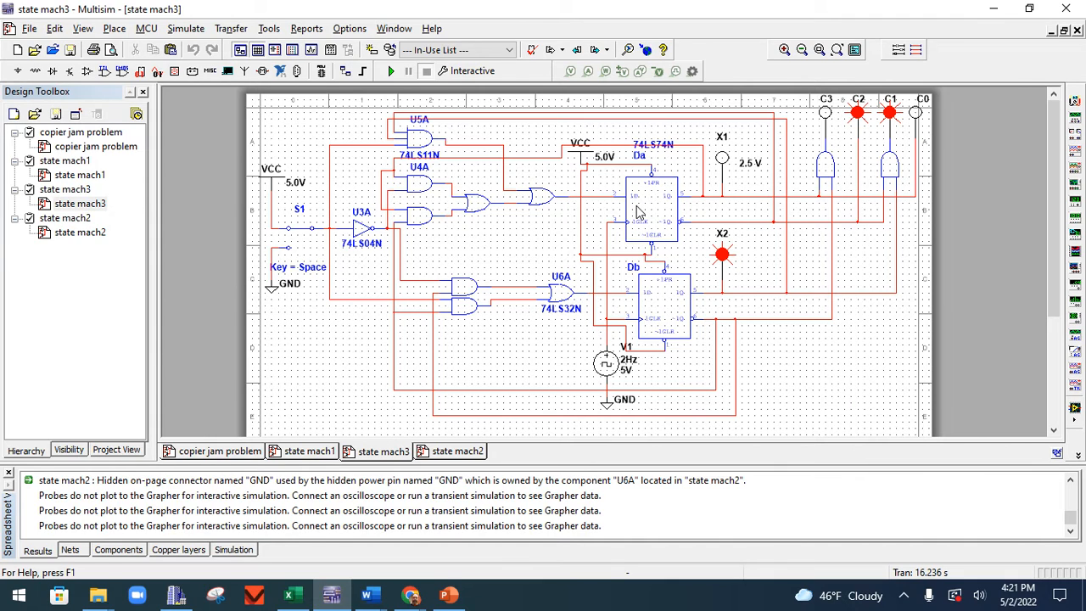
{"action": "mouse_move", "coordinate": [647, 191]}
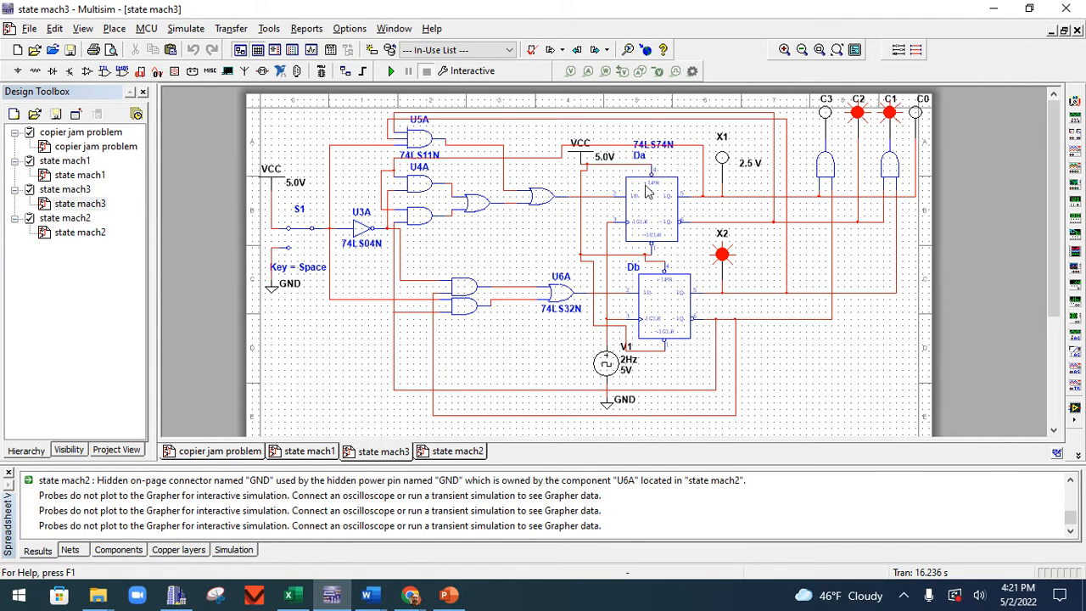
{"action": "mouse_move", "coordinate": [644, 303]}
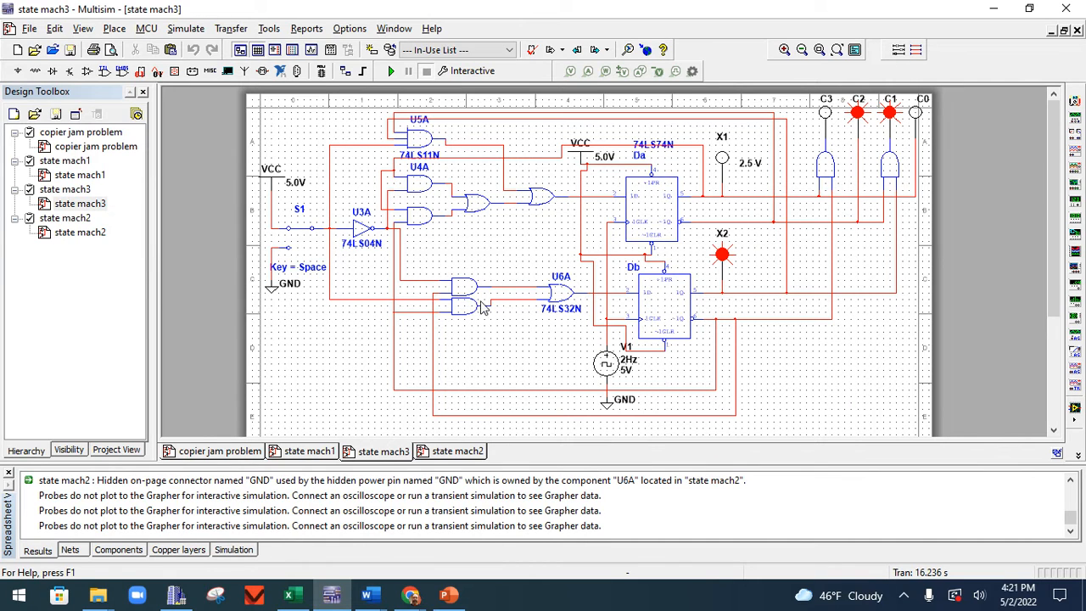
{"action": "mouse_move", "coordinate": [630, 320]}
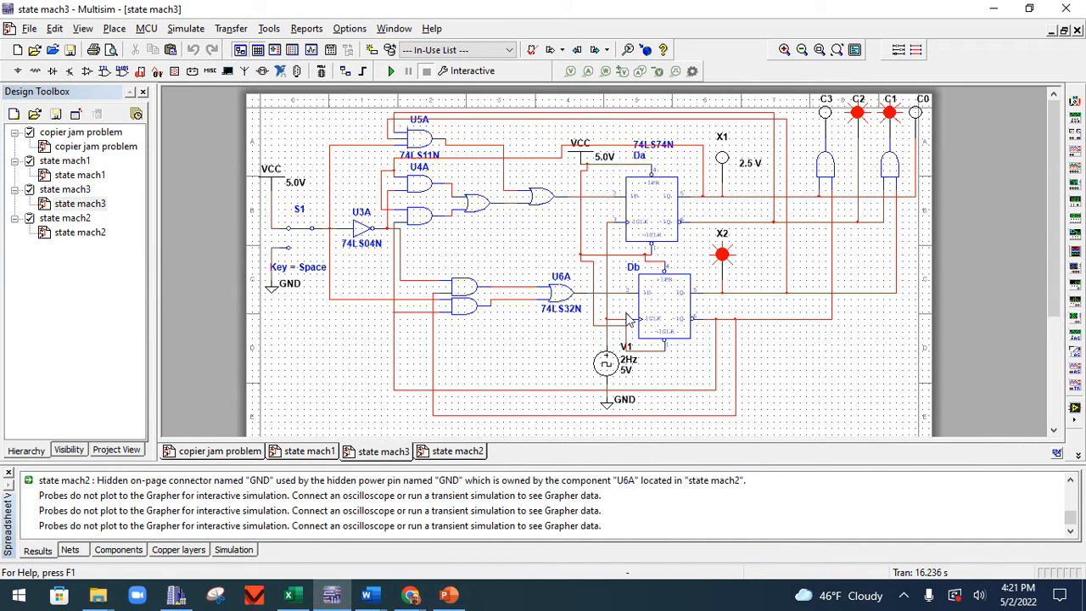
{"action": "mouse_move", "coordinate": [579, 352]}
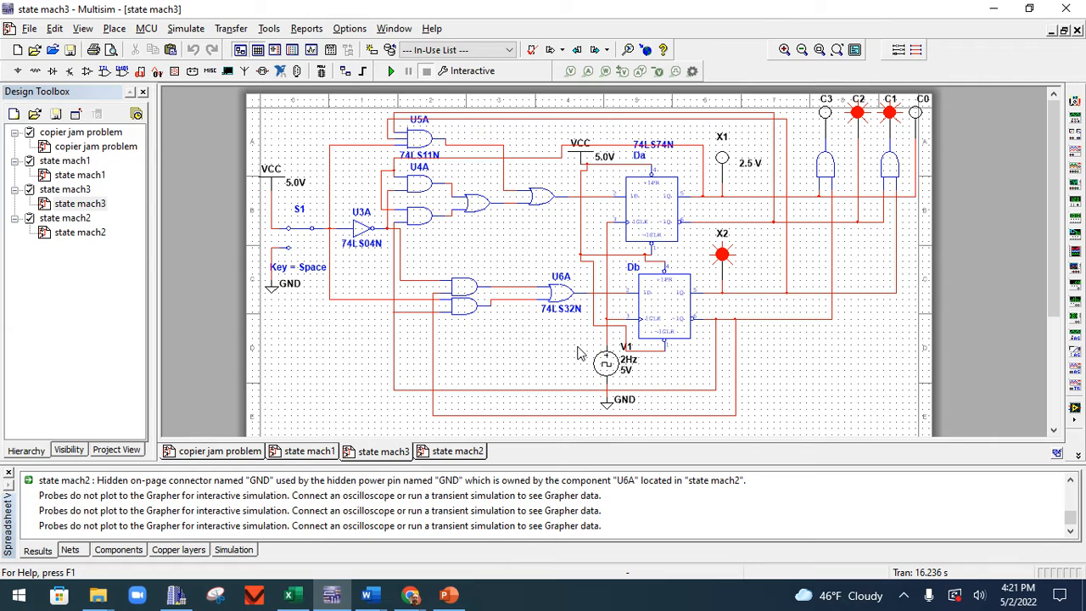
{"action": "mouse_move", "coordinate": [421, 138]}
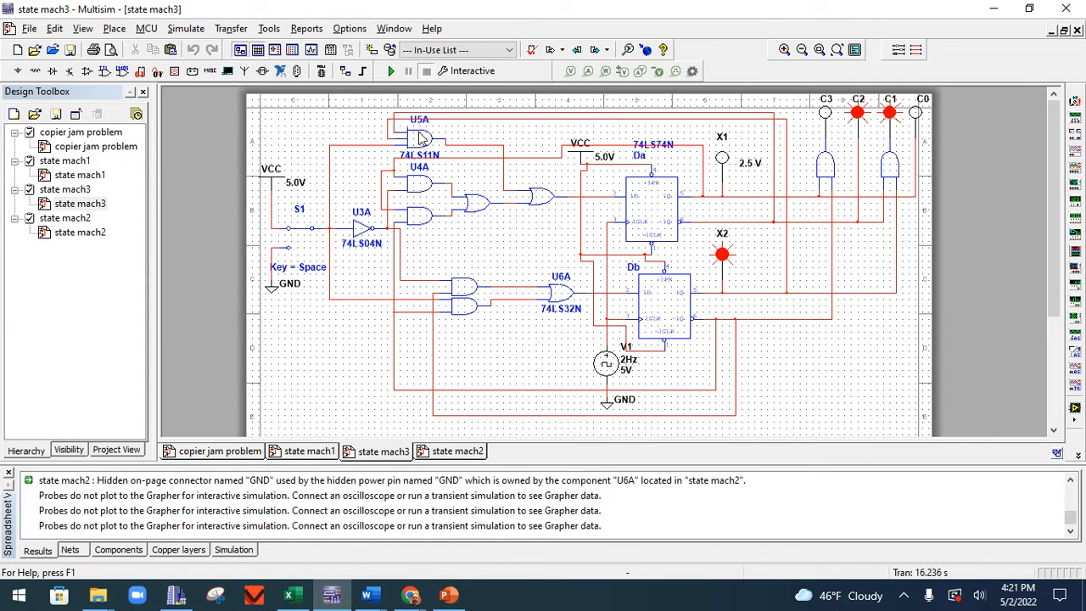
{"action": "mouse_move", "coordinate": [431, 152]}
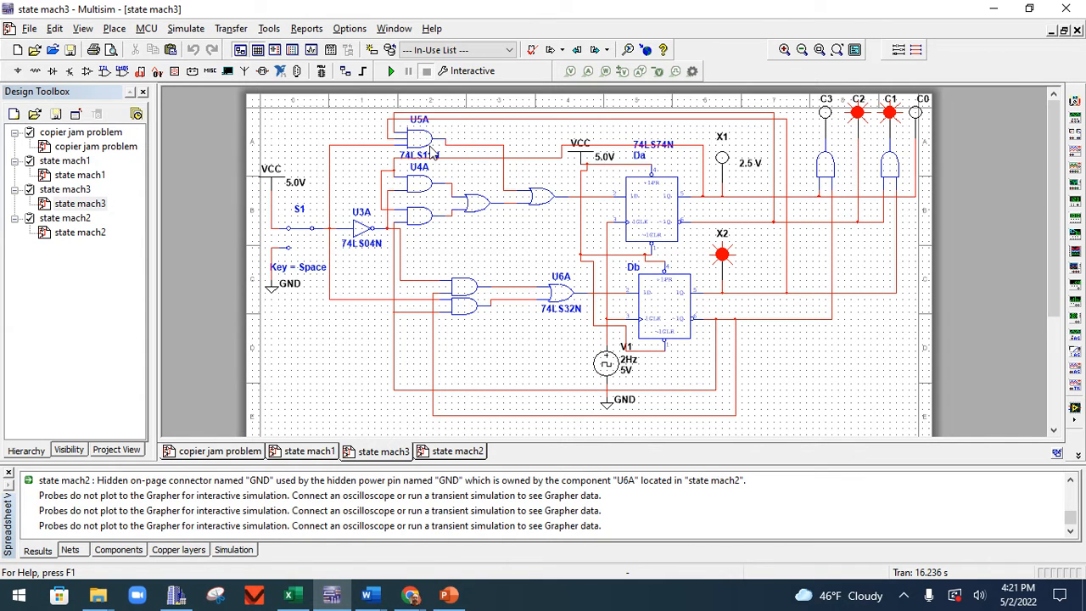
{"action": "mouse_move", "coordinate": [369, 235]}
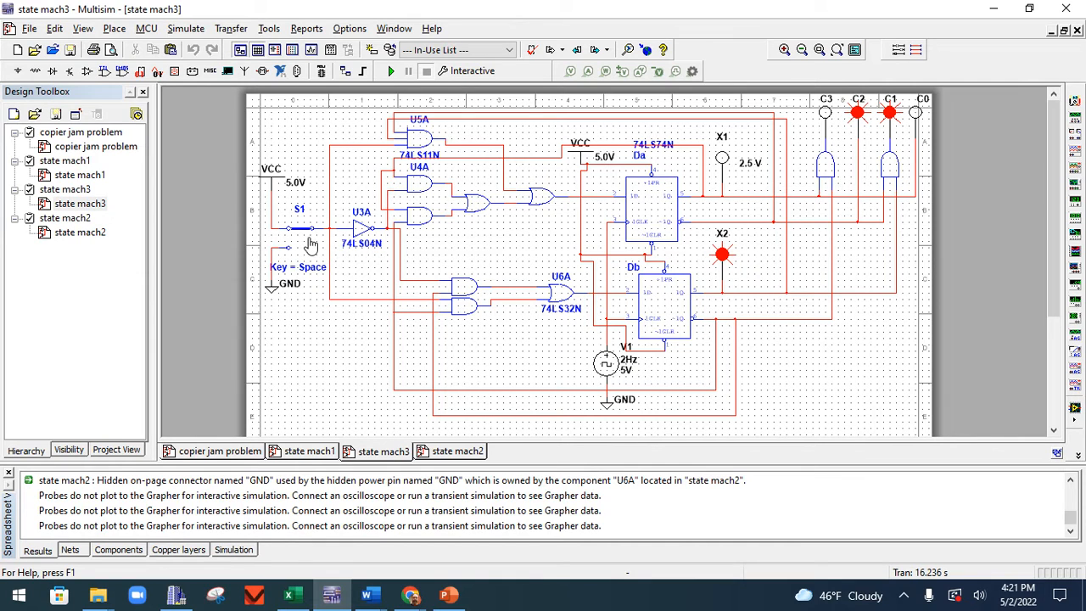
{"action": "mouse_move", "coordinate": [304, 236]}
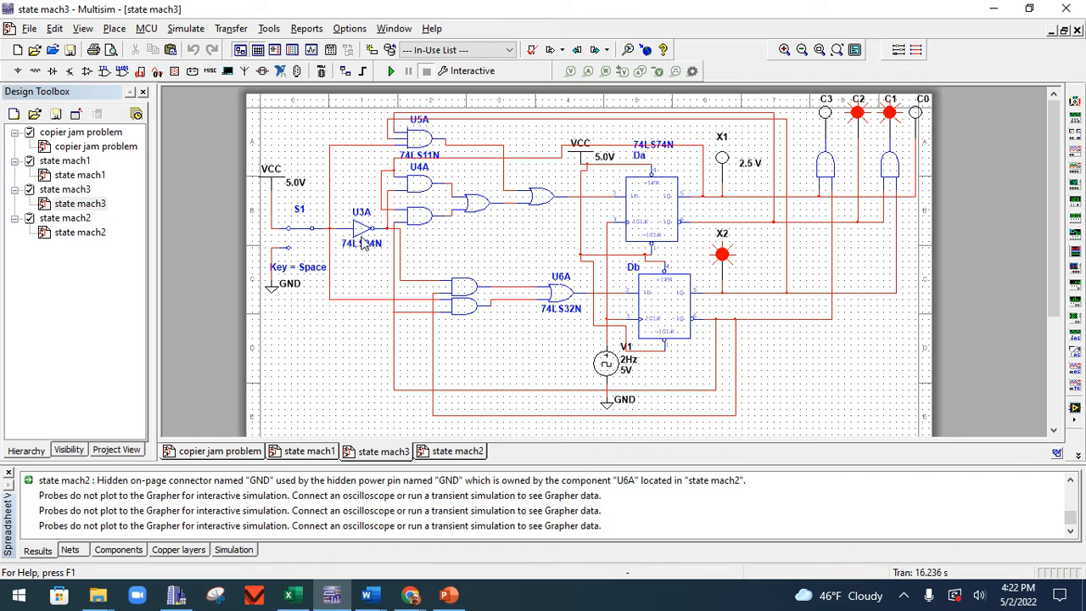
{"action": "mouse_move", "coordinate": [343, 238]}
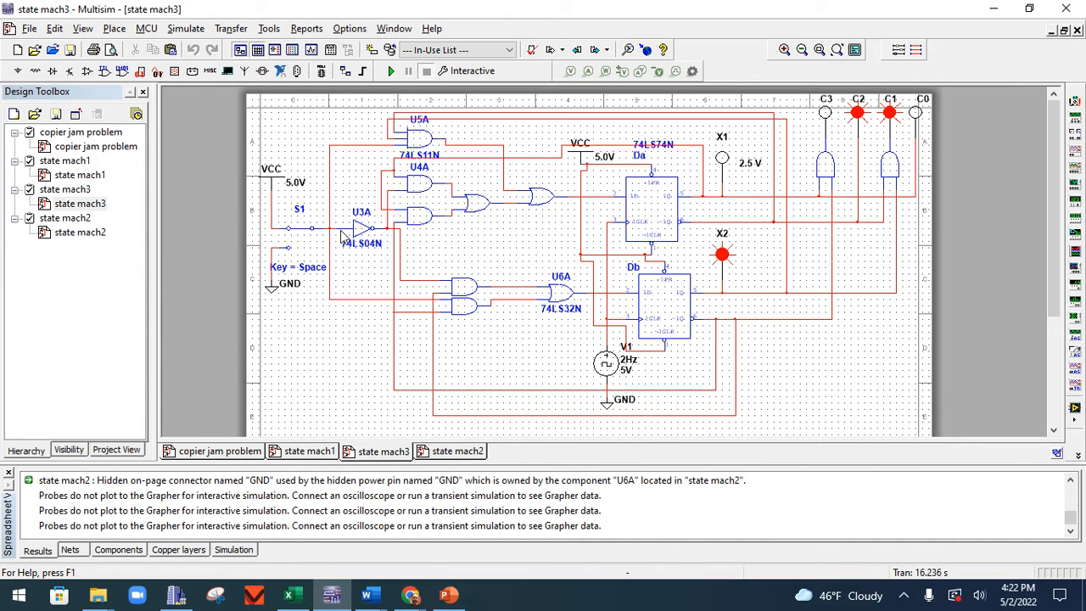
{"action": "mouse_move", "coordinate": [464, 360]}
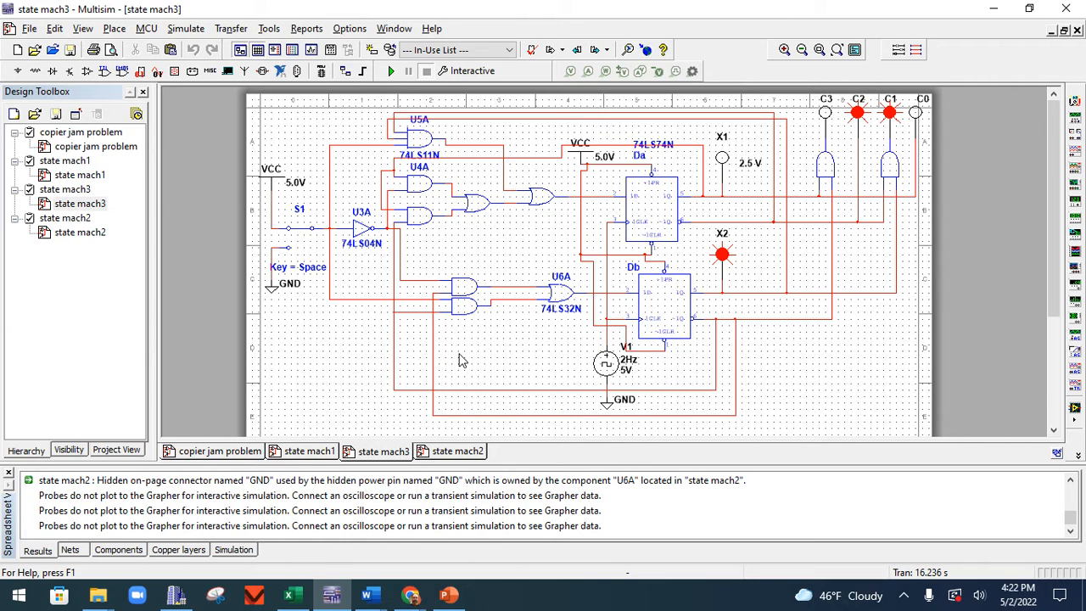
{"action": "mouse_move", "coordinate": [482, 178]}
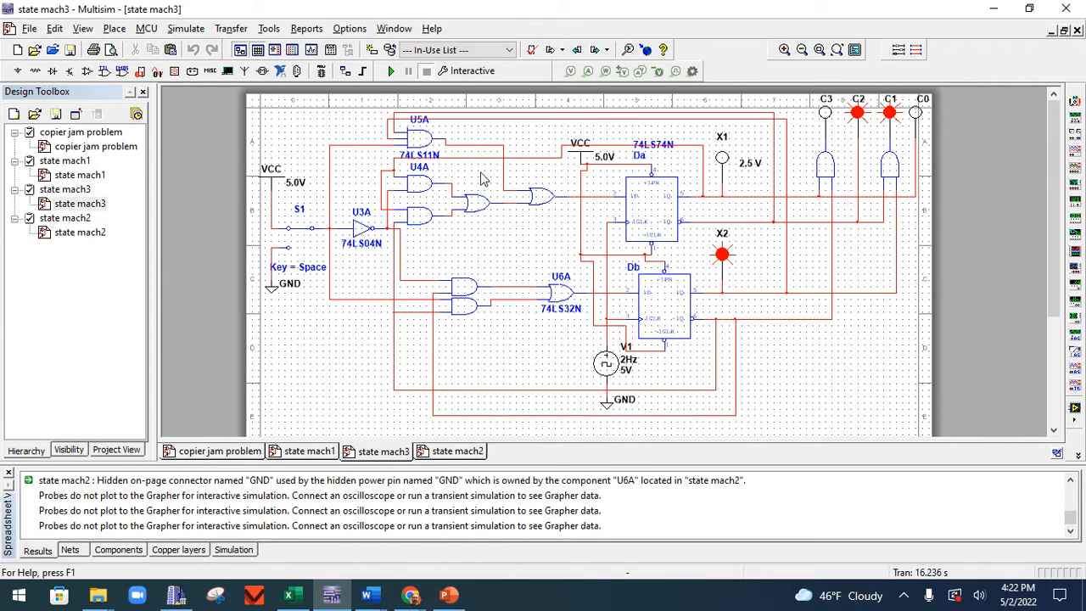
{"action": "mouse_move", "coordinate": [498, 371]}
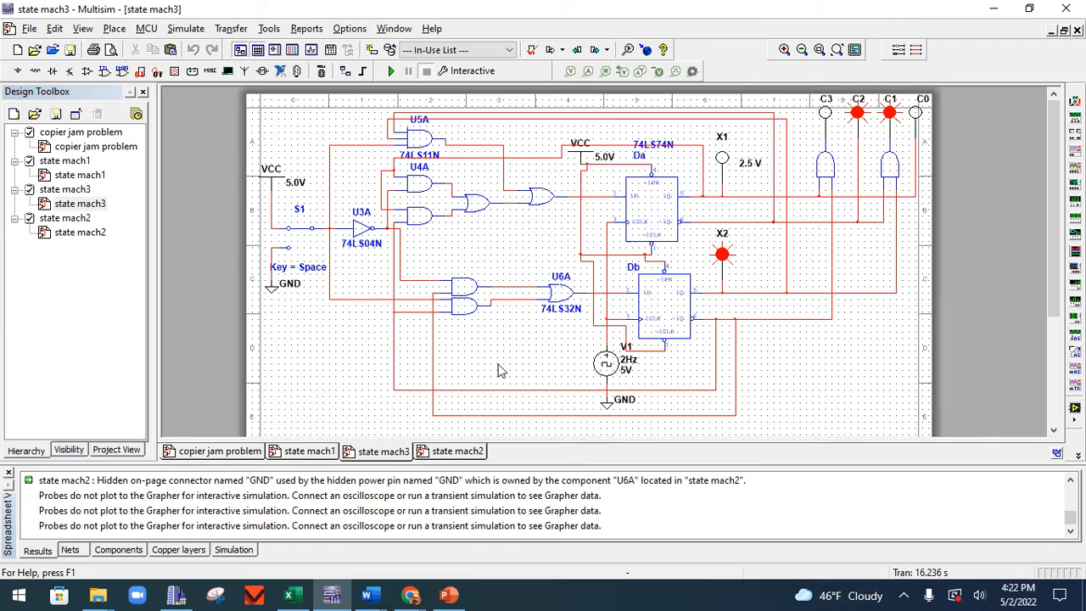
{"action": "mouse_move", "coordinate": [513, 483]}
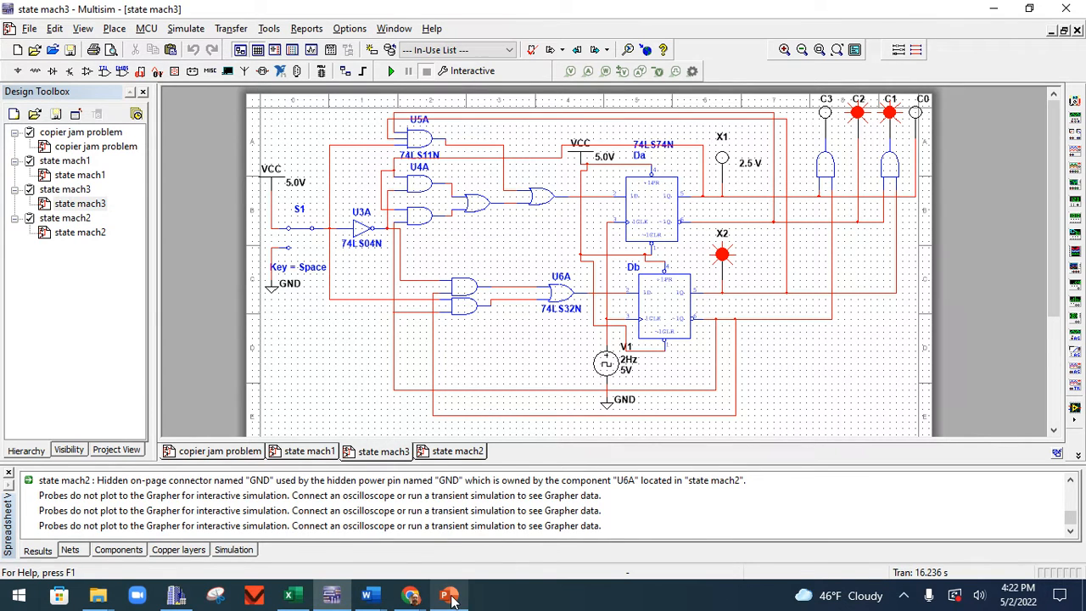
Return to PowerPoint and display slide 29 with the gate-level Da/Db circuit diagram
{"action": "left_click", "coordinate": [449, 593]}
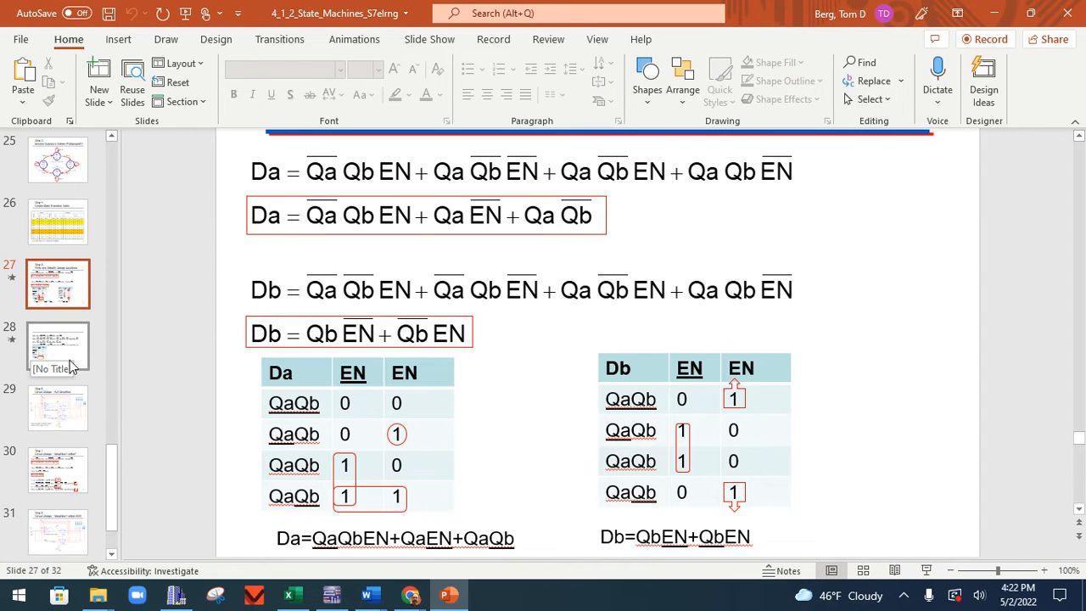
{"action": "left_click", "coordinate": [57, 408]}
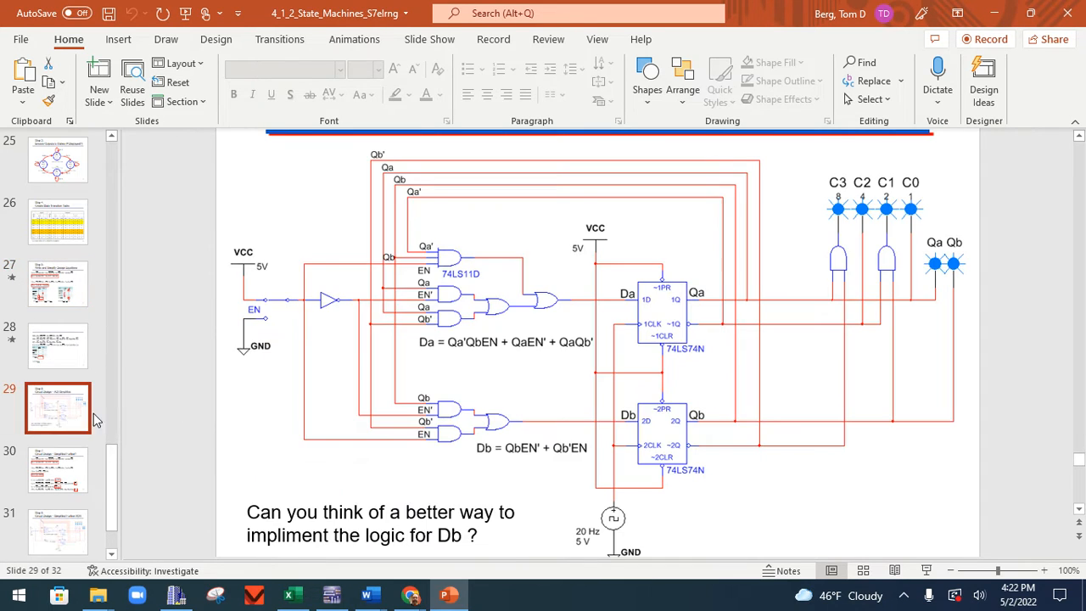